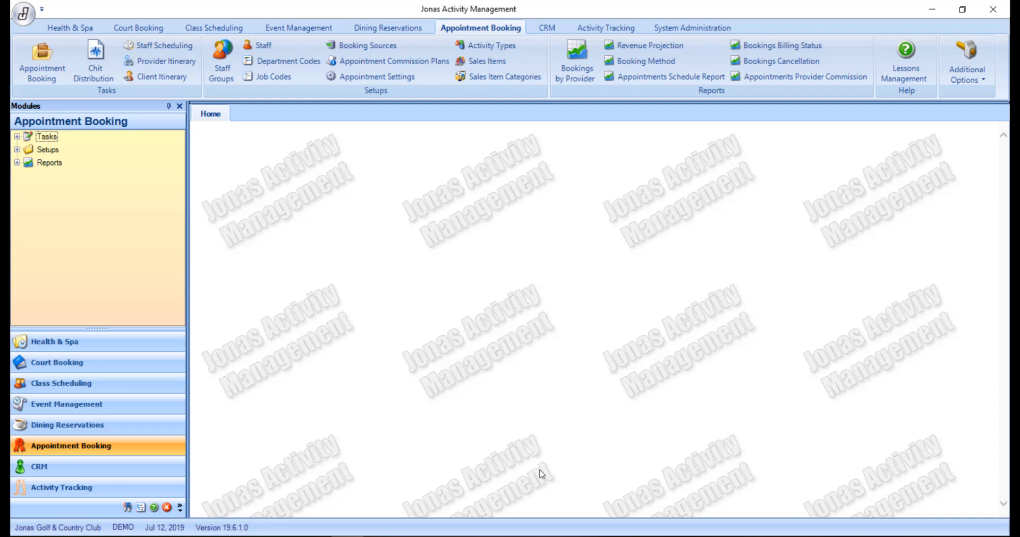
mouse_move(386, 399)
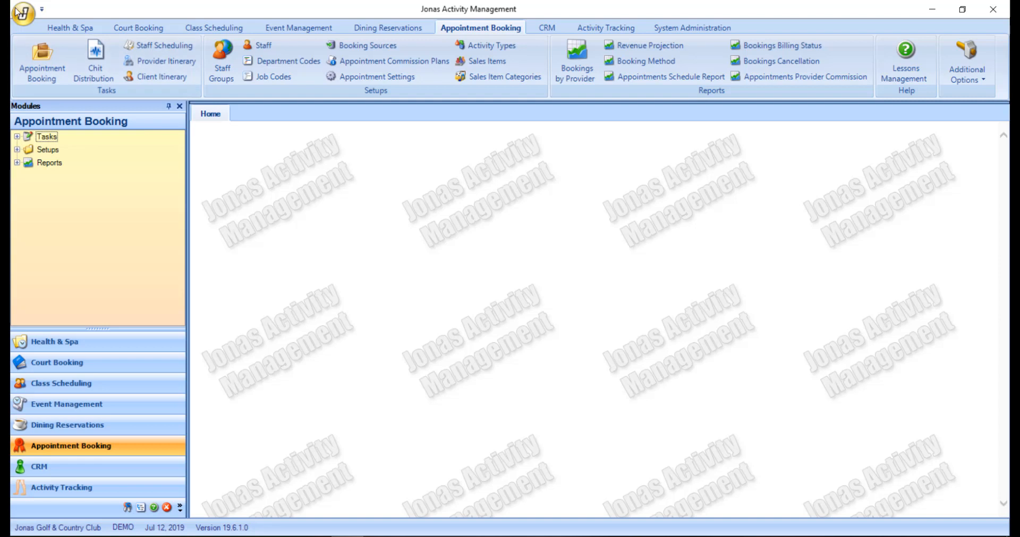
- Minimize the ribbon, then restore it through the Appointment Booking tab
left_click(21, 12)
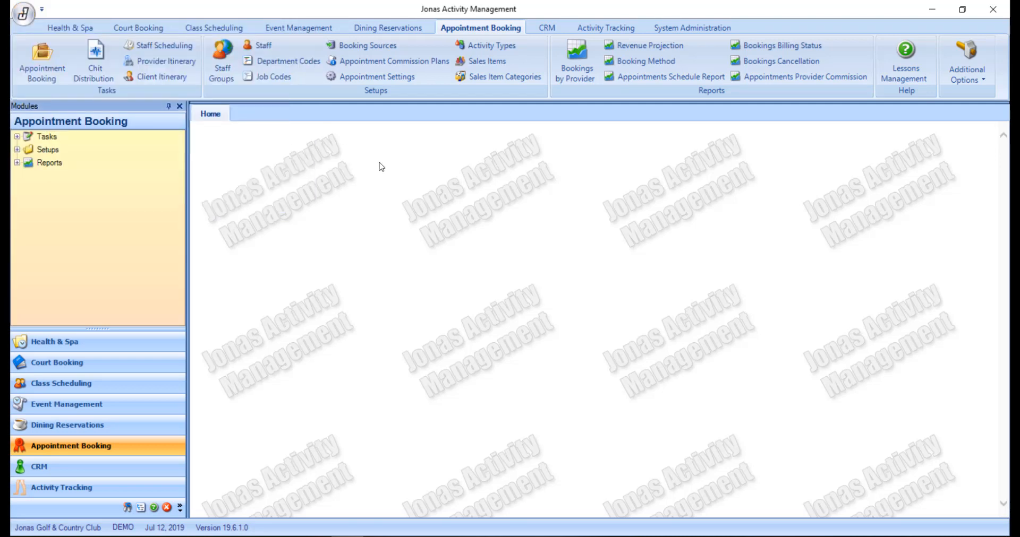
mouse_move(455, 144)
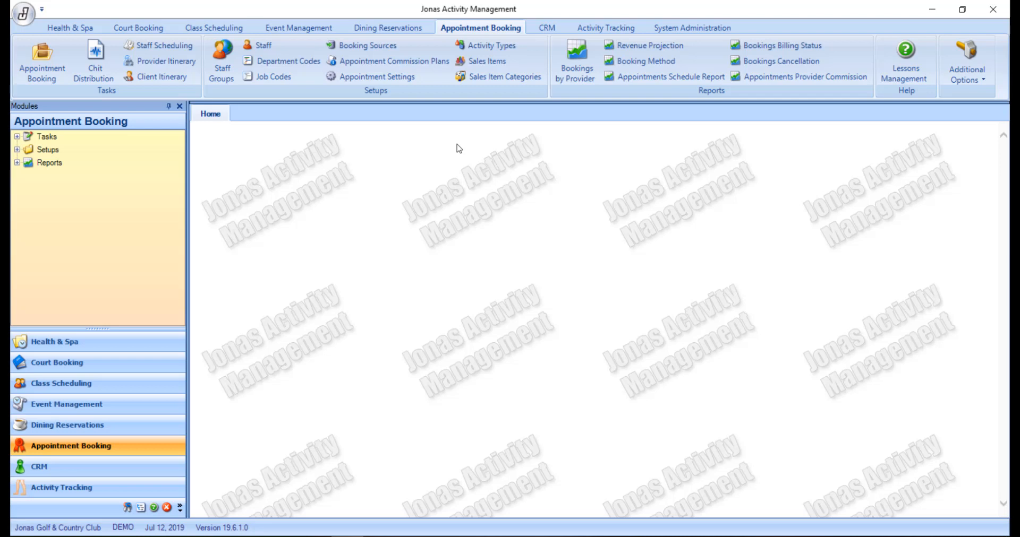
right_click(865, 52)
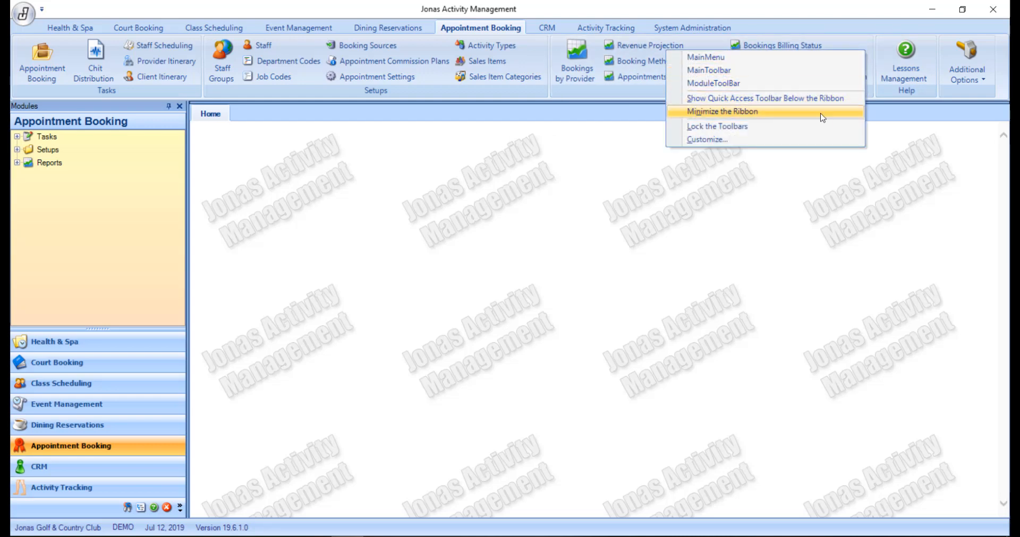
left_click(721, 111)
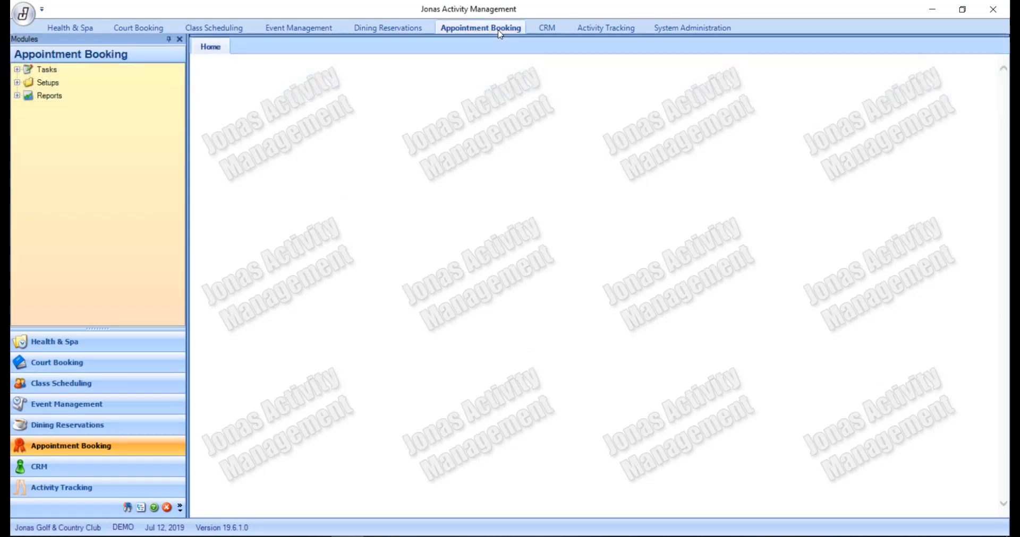
left_click(481, 27)
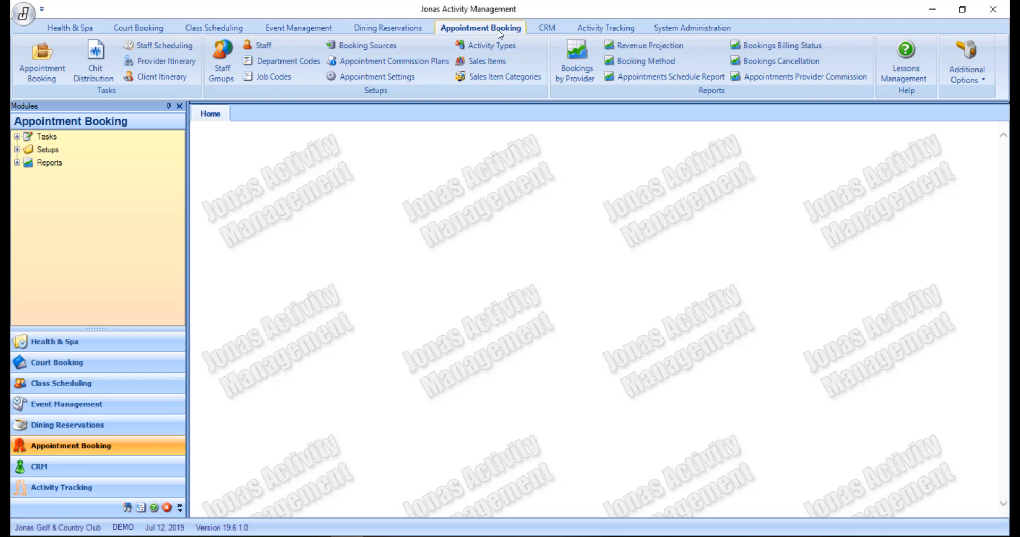
mouse_move(658, 5)
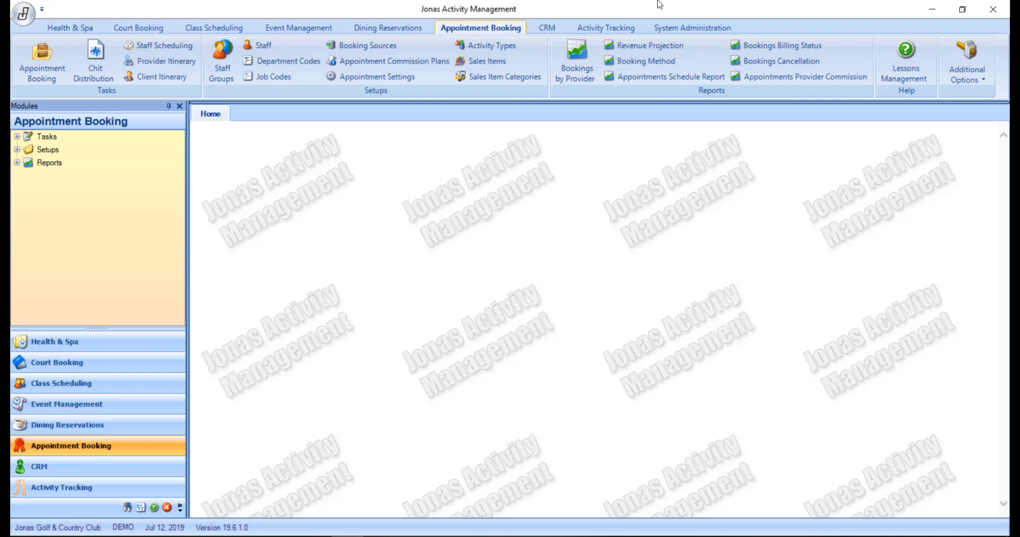
- Launch Appointment Booking from the module's Additional Options task list
left_click(967, 62)
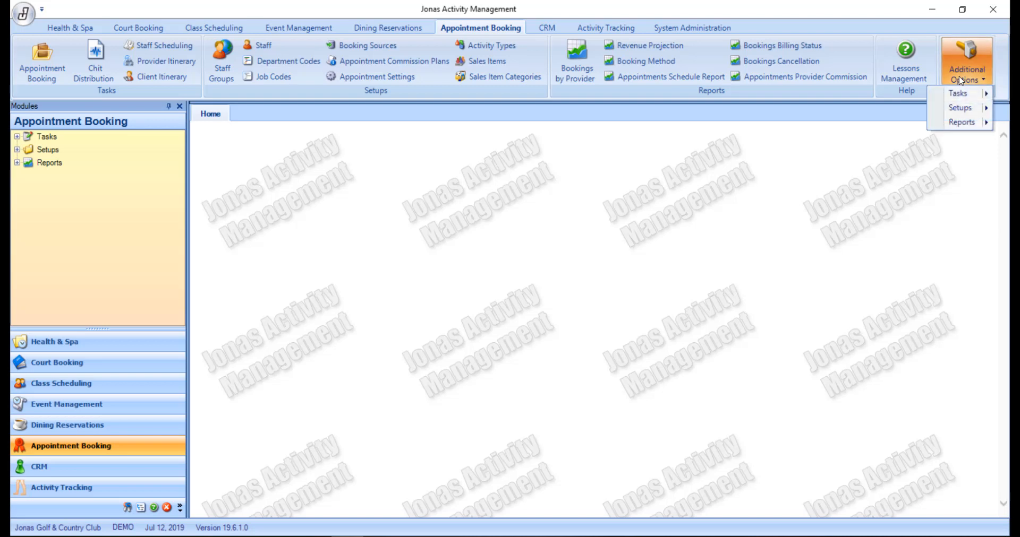
left_click(956, 93)
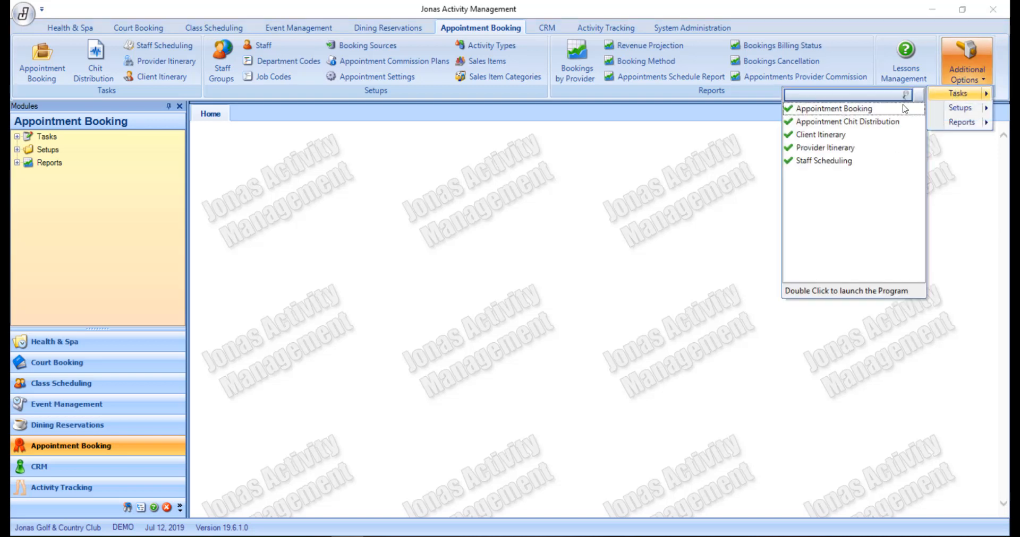
right_click(835, 108)
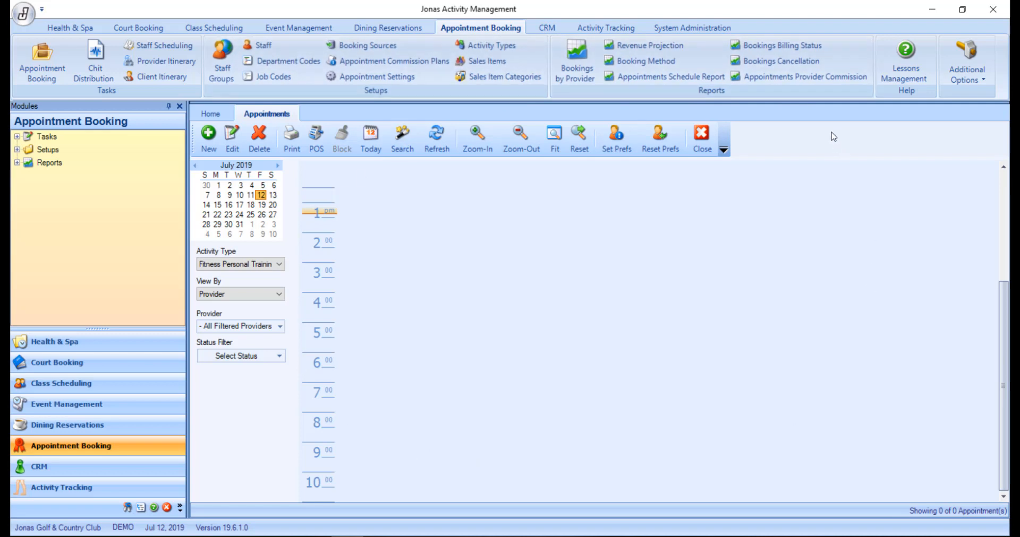
mouse_move(829, 133)
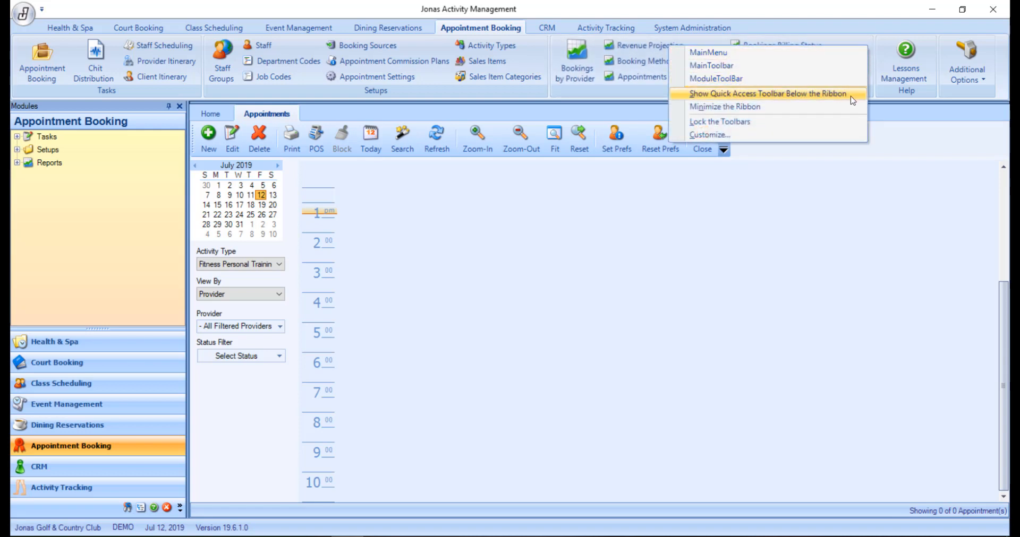
- Move the quick access toolbar below the ribbon, add Activity Types, then move it back above
left_click(767, 93)
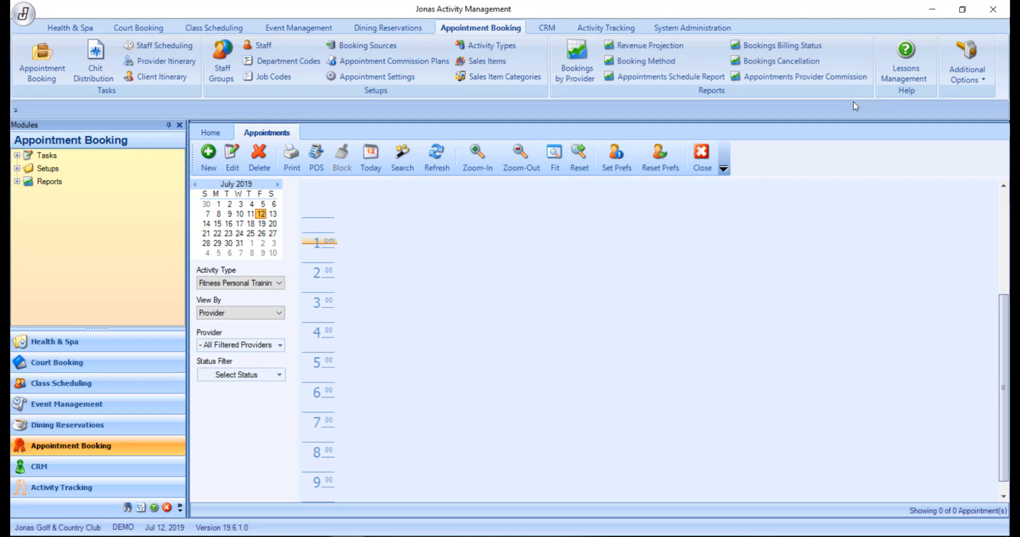
mouse_move(489, 45)
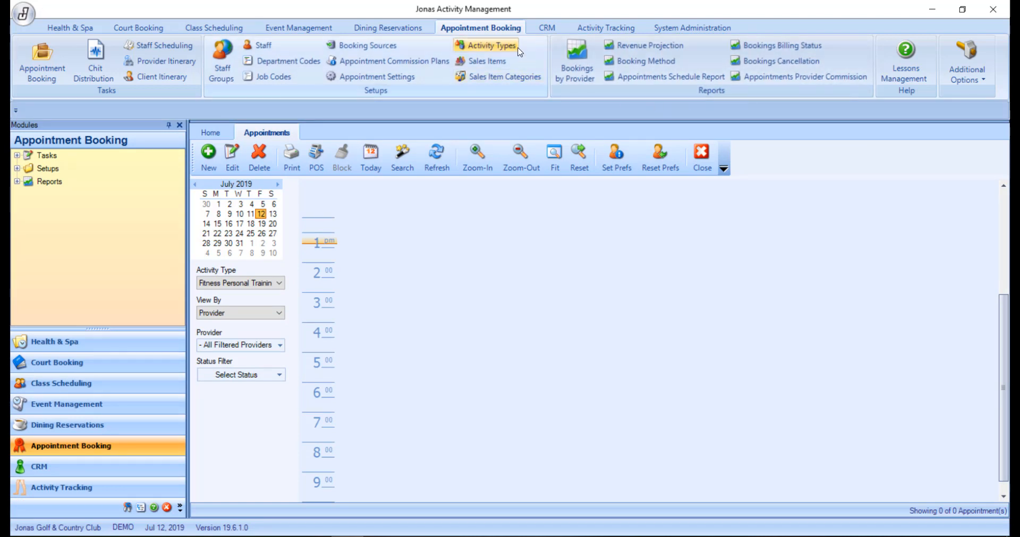
right_click(489, 45)
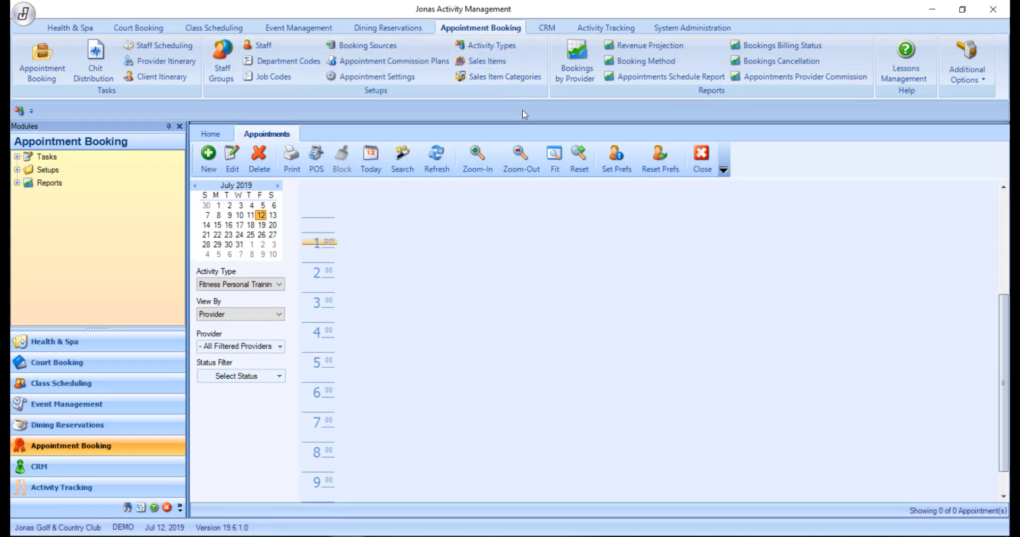
left_click(31, 111)
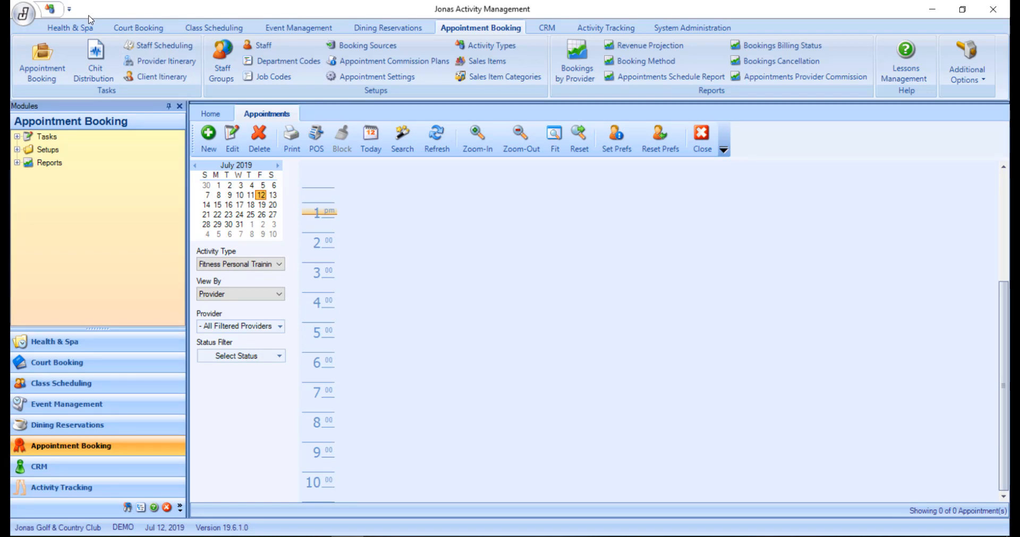
mouse_move(110, 109)
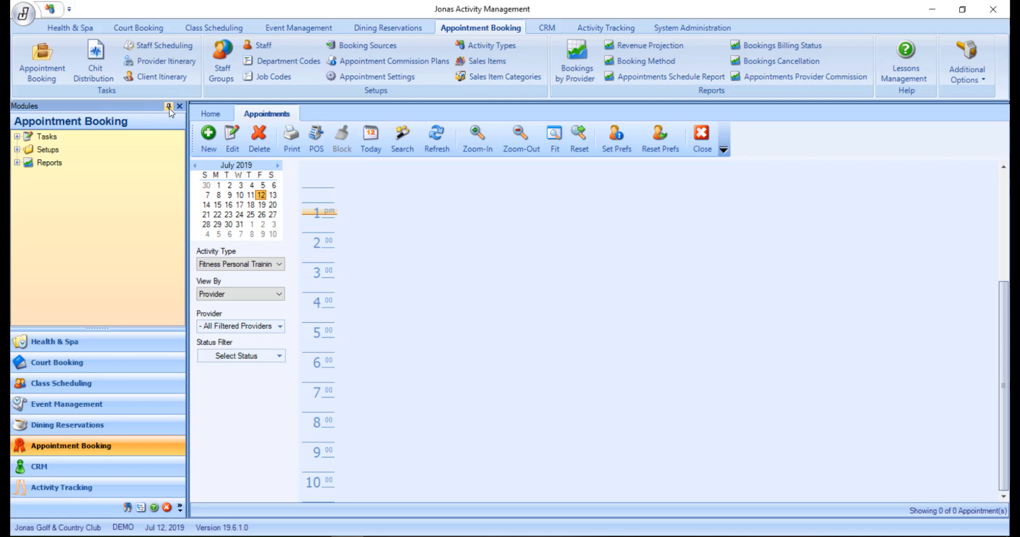
mouse_move(168, 107)
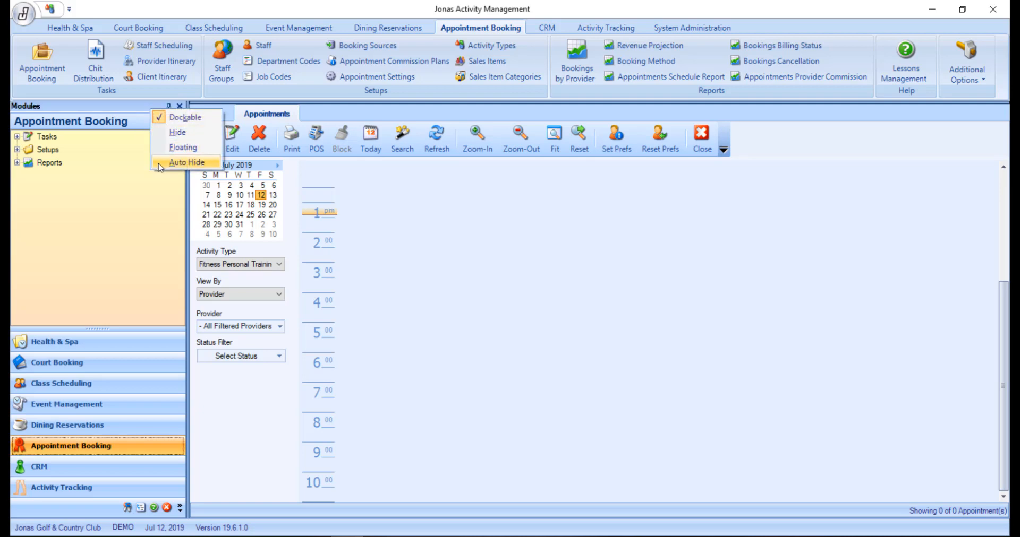
mouse_move(177, 132)
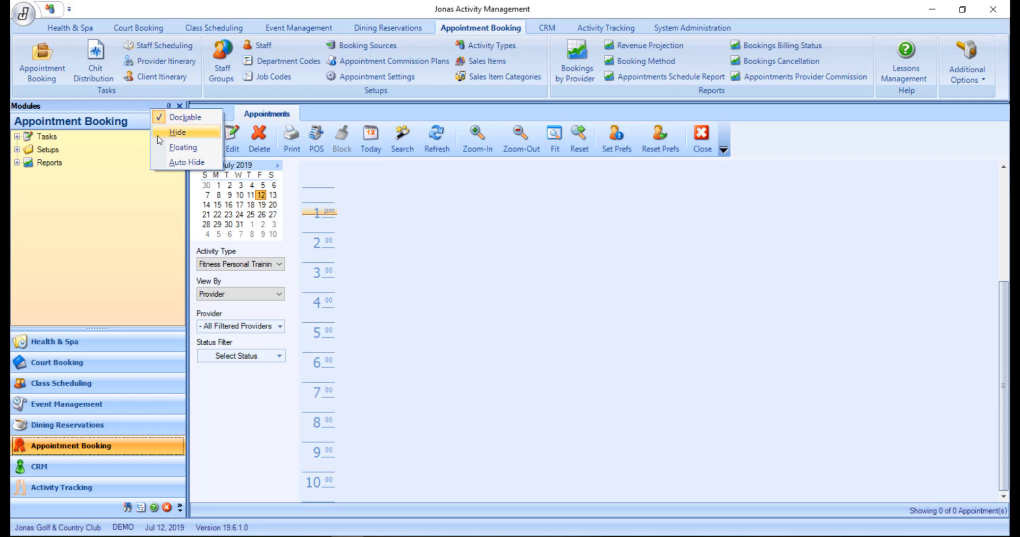
- Switch to Health & Spa, expand and collapse its Setups, then open Help & Support
left_click(183, 147)
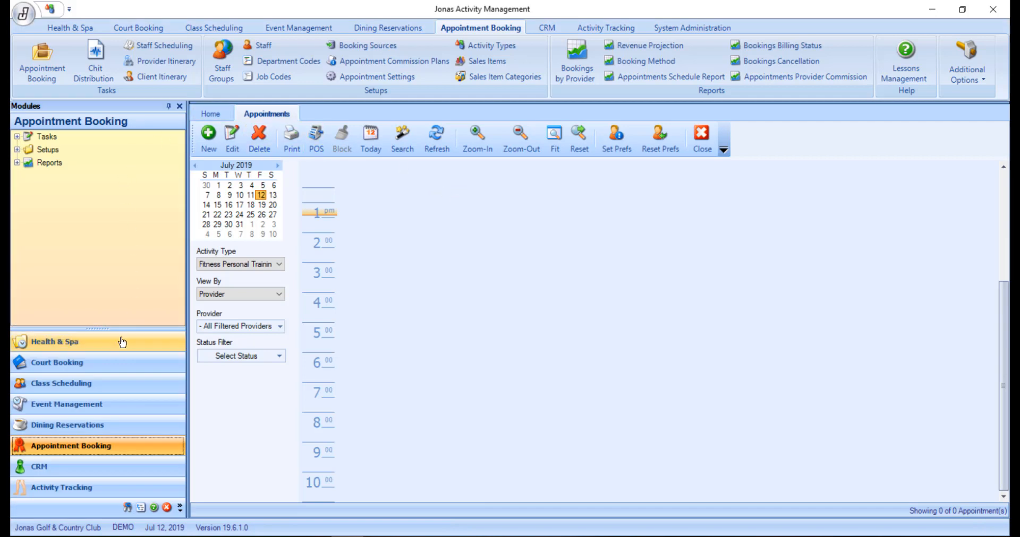
left_click(54, 342)
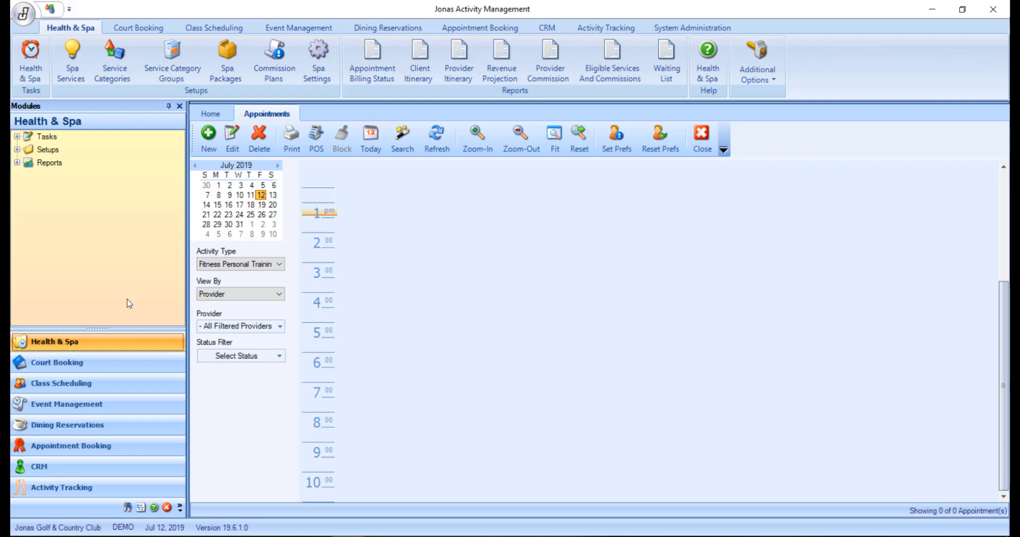
mouse_move(95, 161)
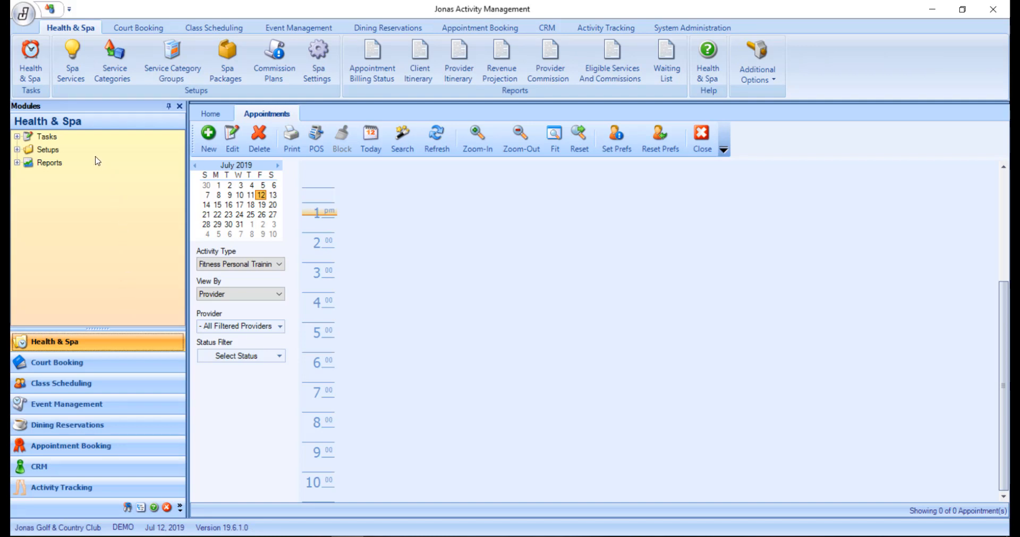
left_click(17, 150)
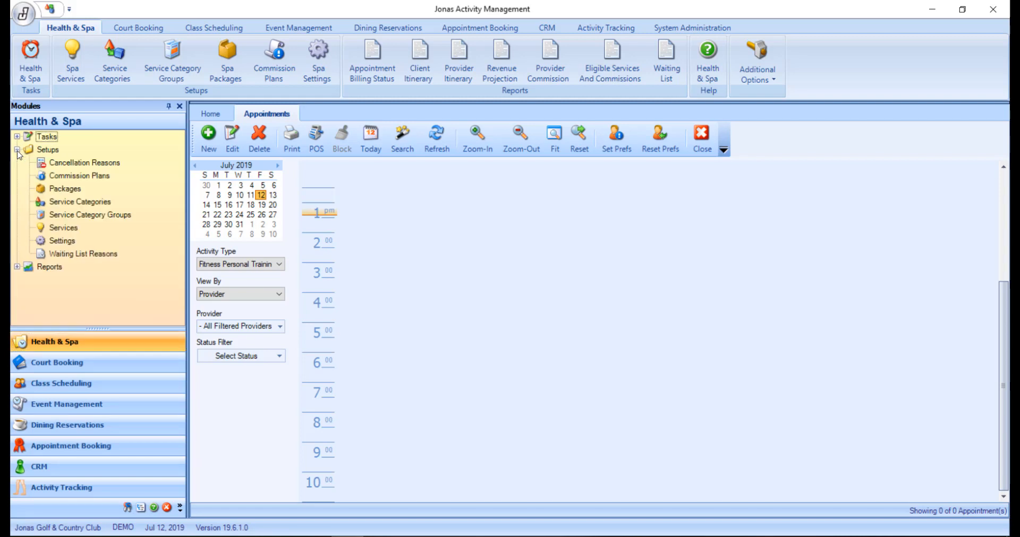
left_click(17, 150)
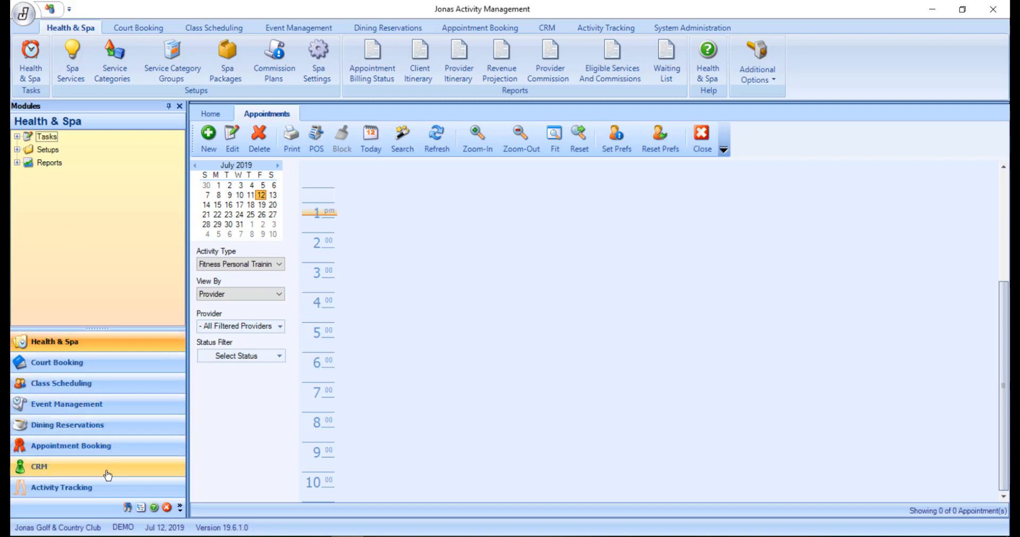
mouse_move(154, 508)
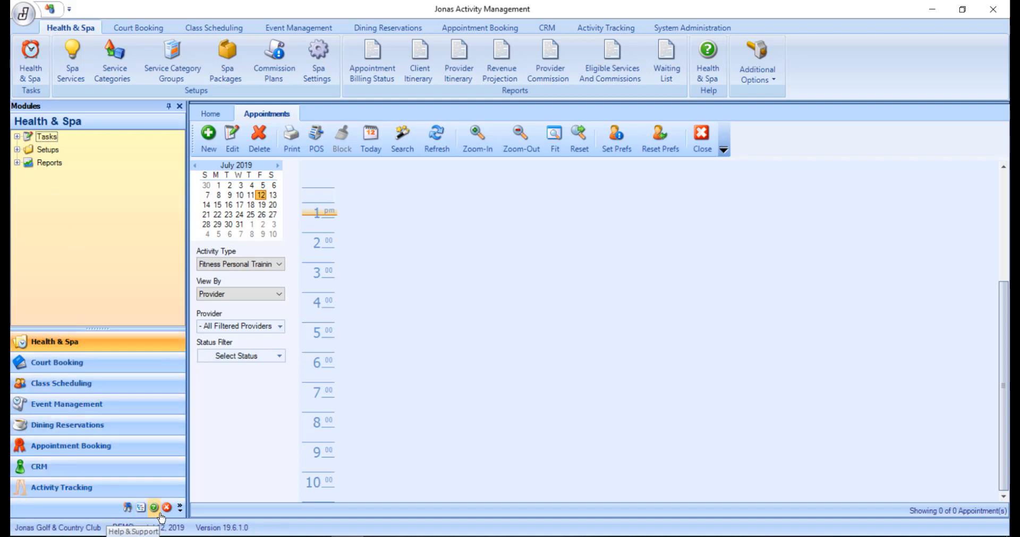
left_click(154, 509)
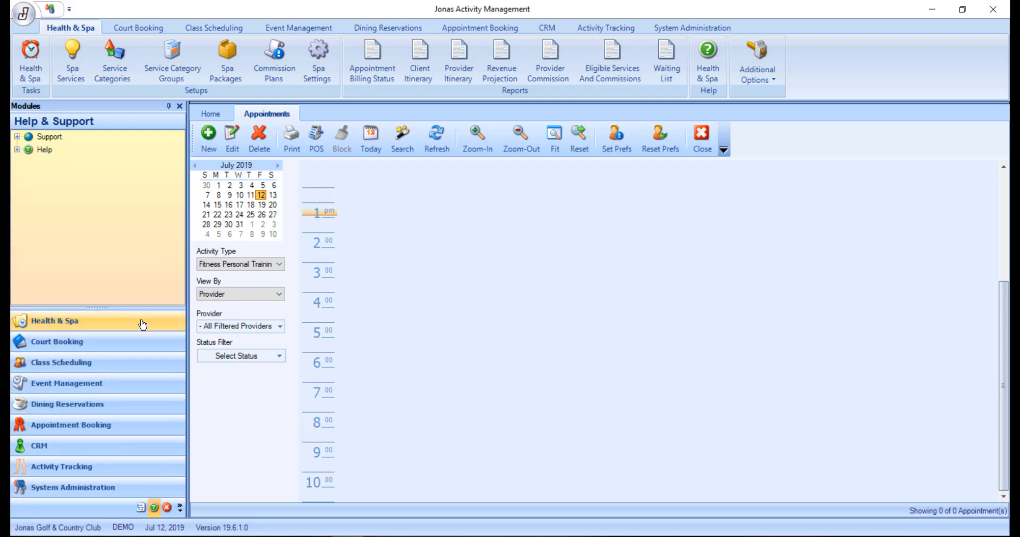
mouse_move(154, 287)
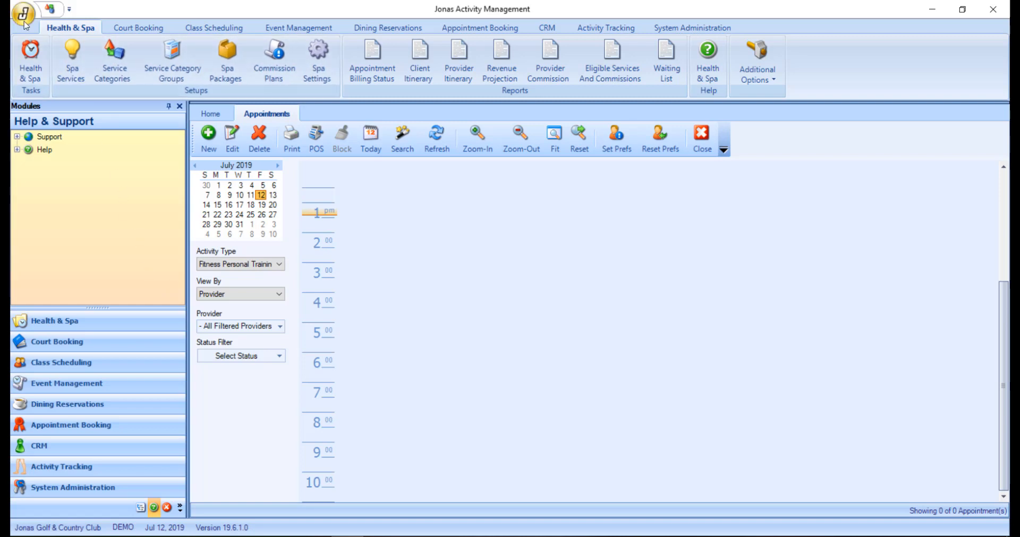
- Display the ModuleToolBar alongside the menu bar and main toolbar
left_click(24, 13)
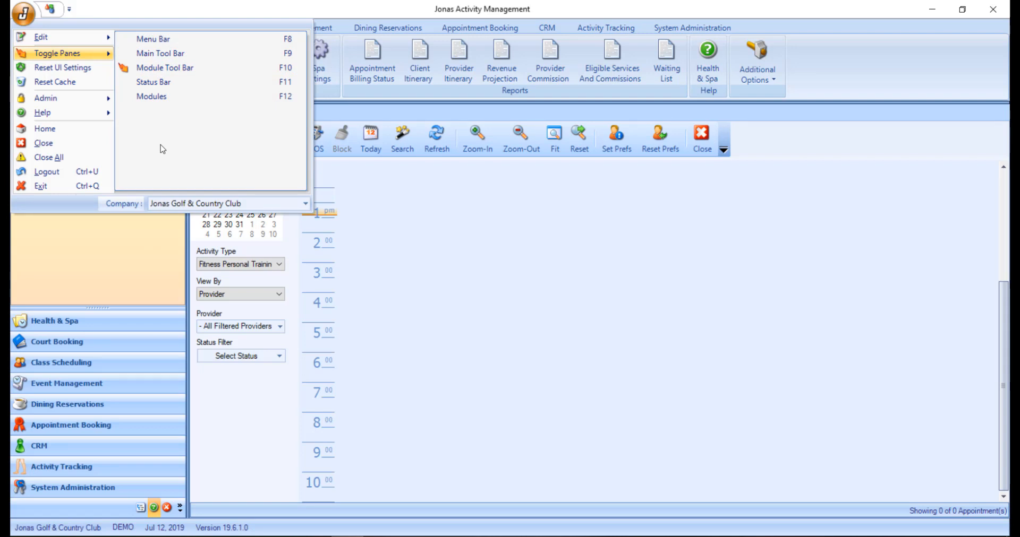
left_click(345, 179)
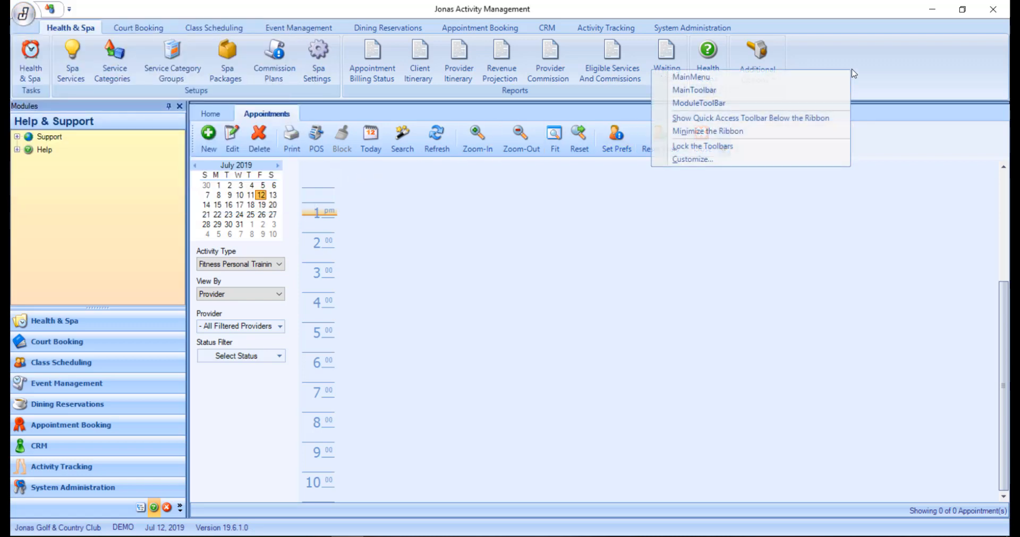
mouse_move(698, 103)
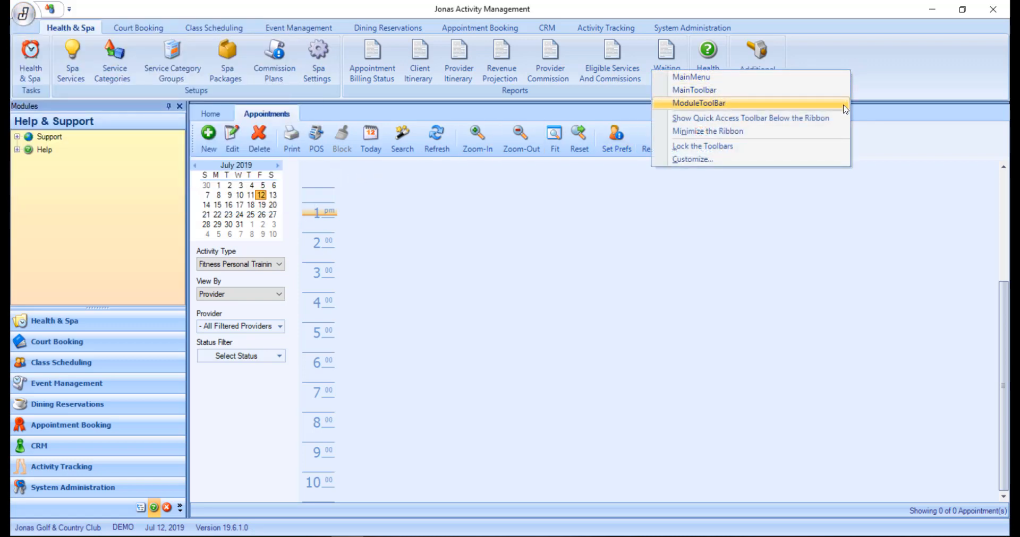
left_click(698, 103)
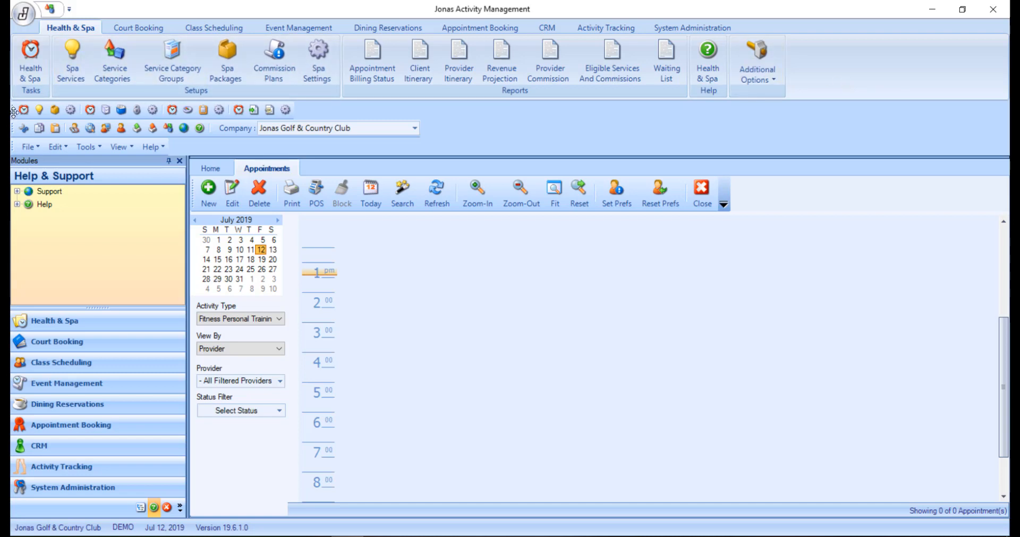
- Drag the module toolbar onto the main toolbar row beside the Company selector
left_click_drag(13, 110, 182, 224)
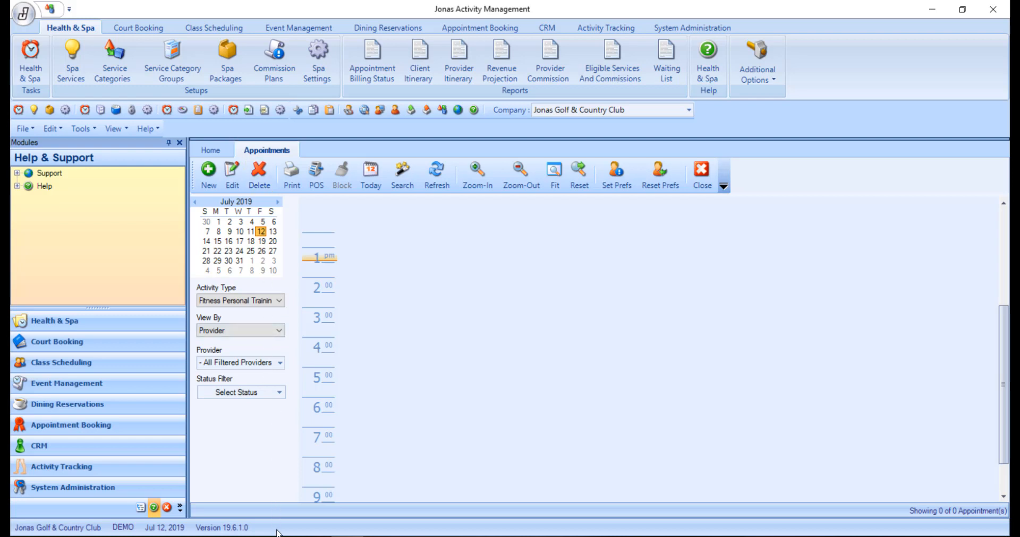
mouse_move(193, 531)
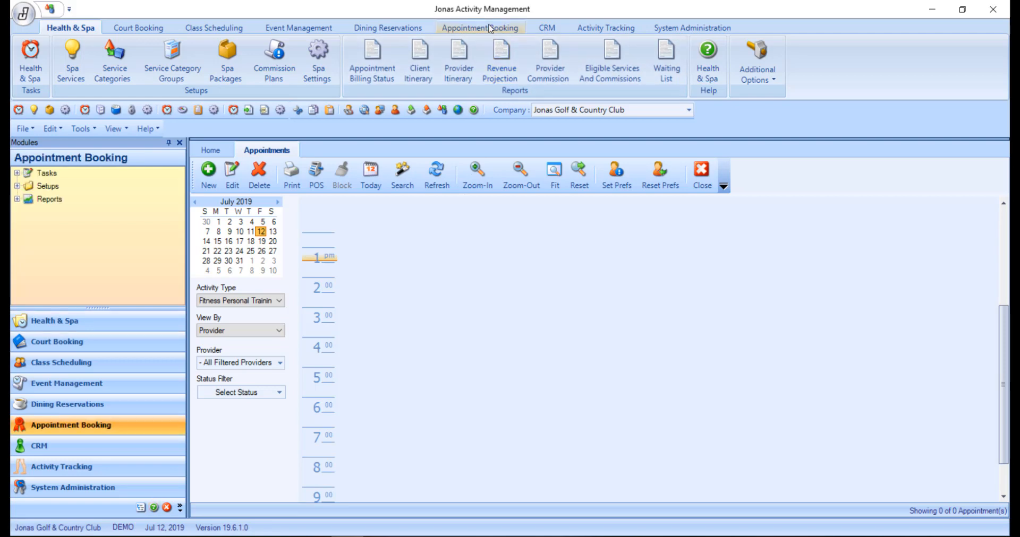
- Open Appointment Booking's Sales Items, move its tab before Appointments, and view Add or Remove Buttons
left_click(480, 28)
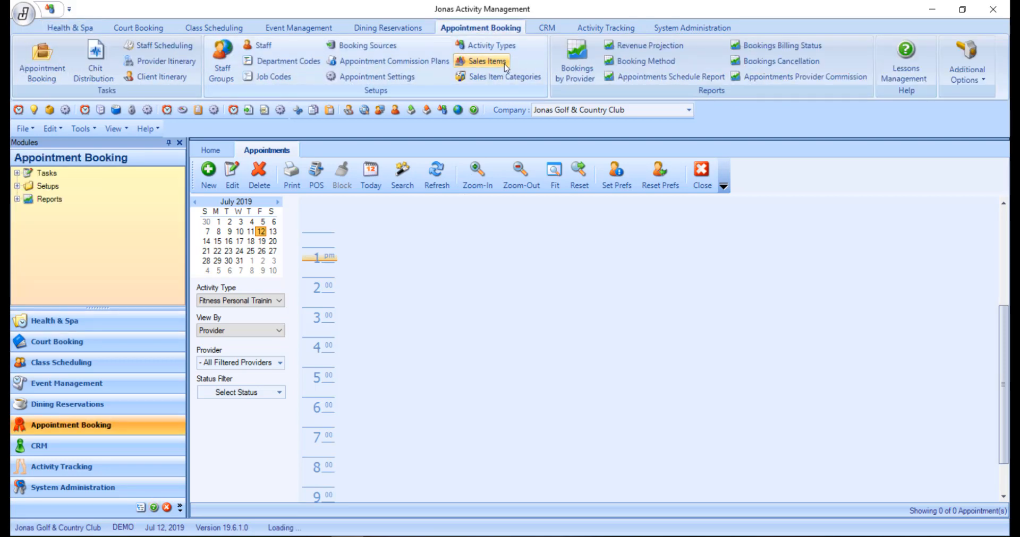
left_click(486, 60)
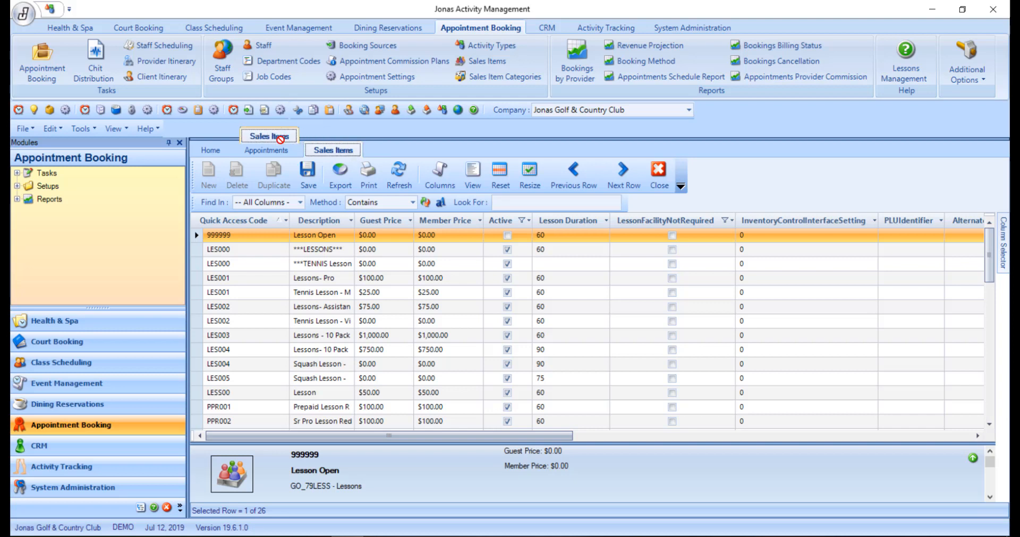
left_click(263, 151)
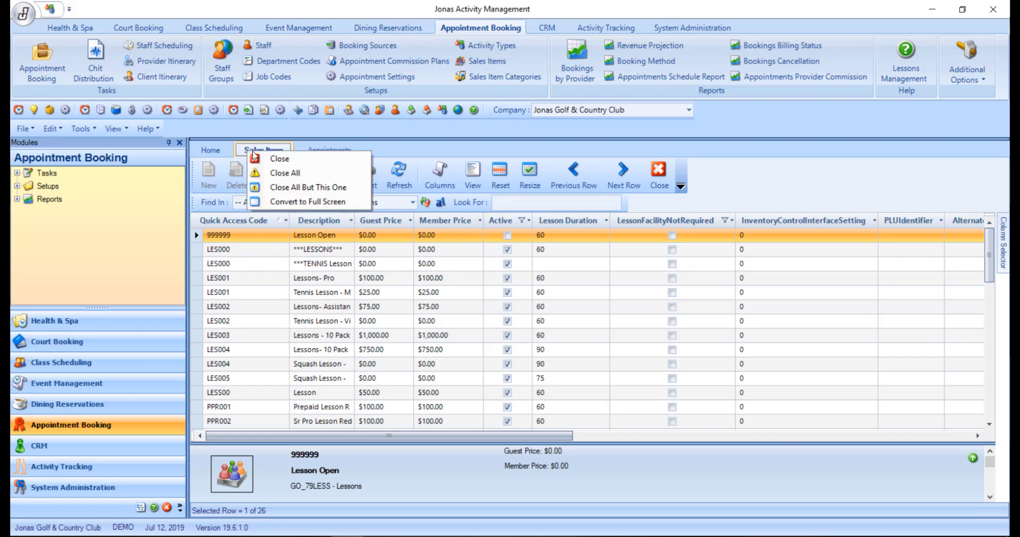
mouse_move(279, 159)
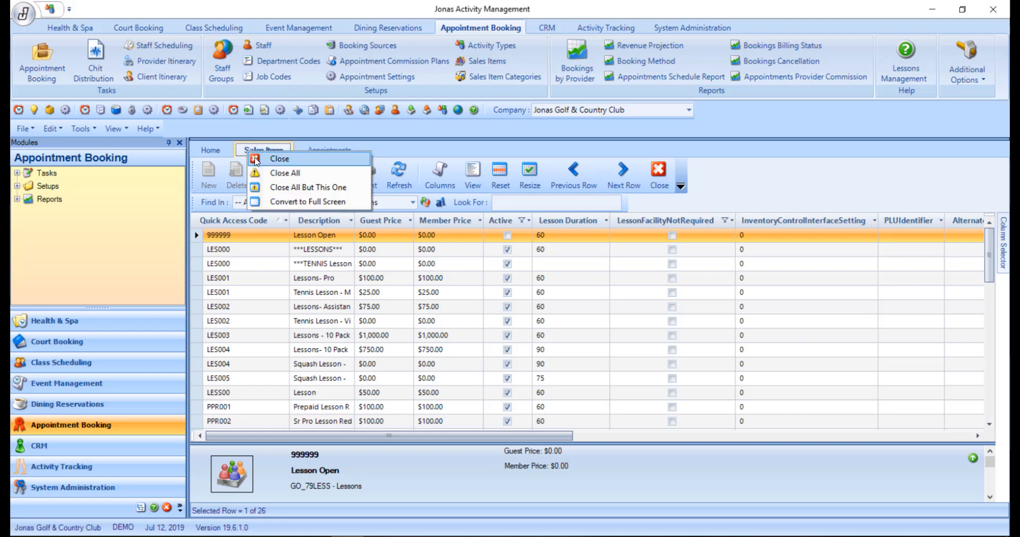
mouse_move(285, 173)
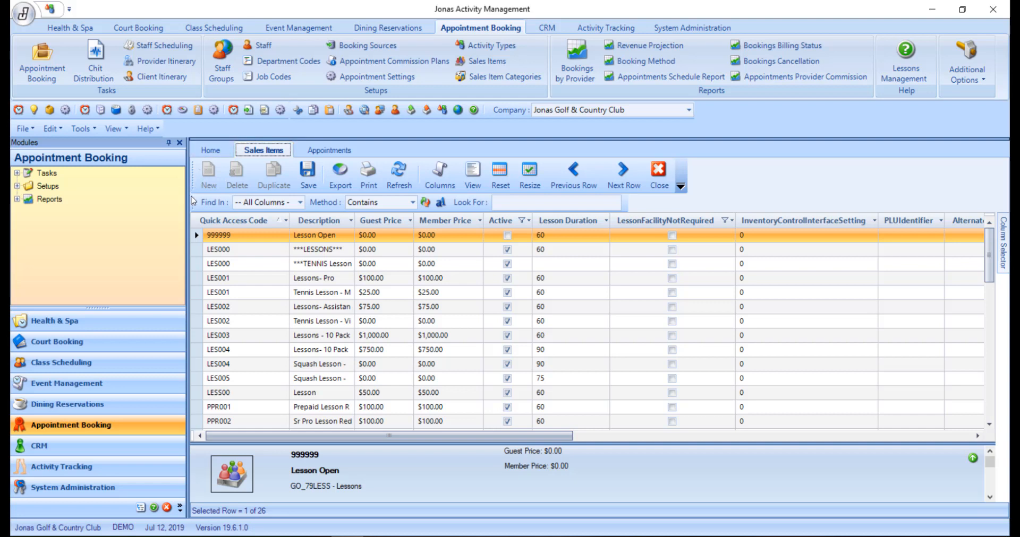
mouse_move(198, 205)
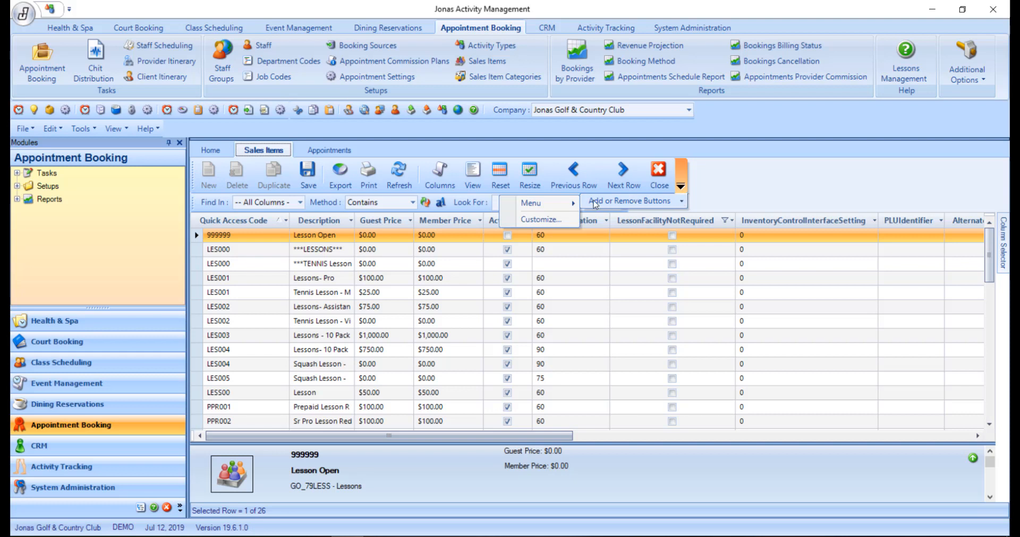
left_click(530, 203)
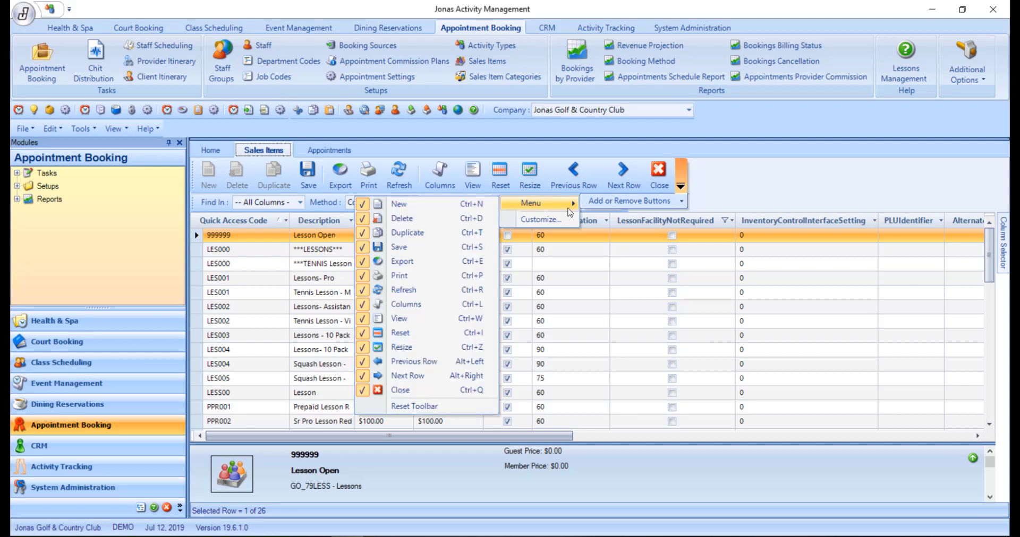
mouse_move(683, 208)
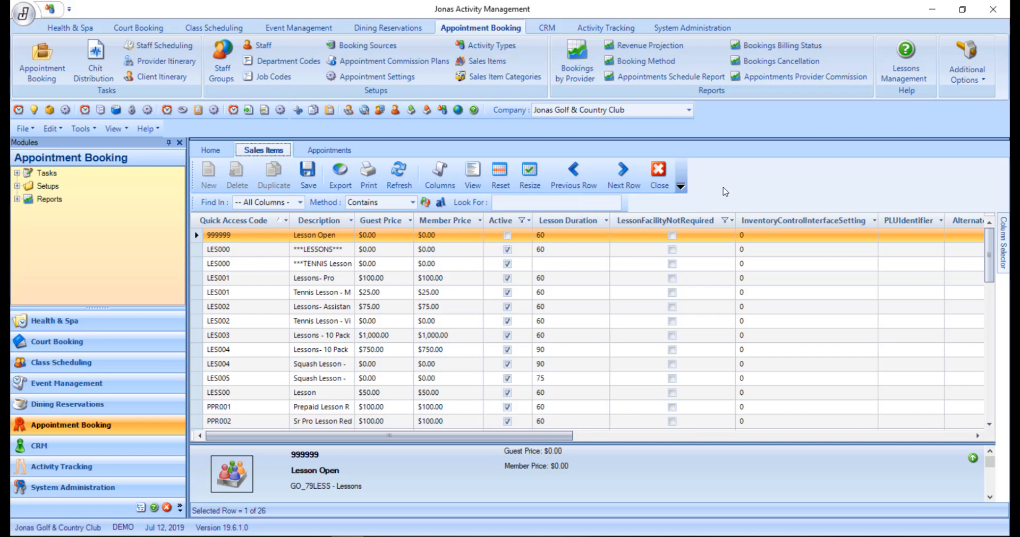
mouse_move(593, 428)
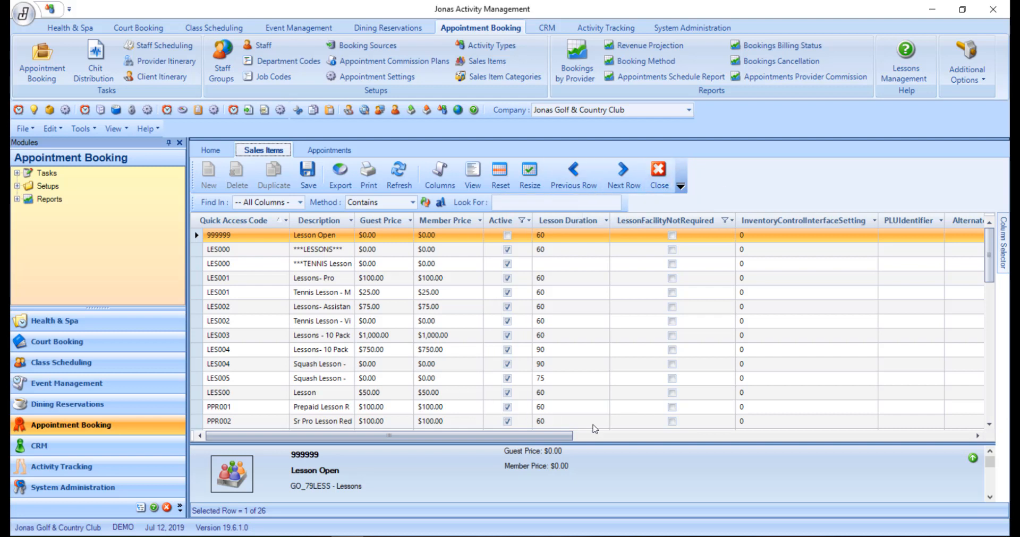
mouse_move(544, 468)
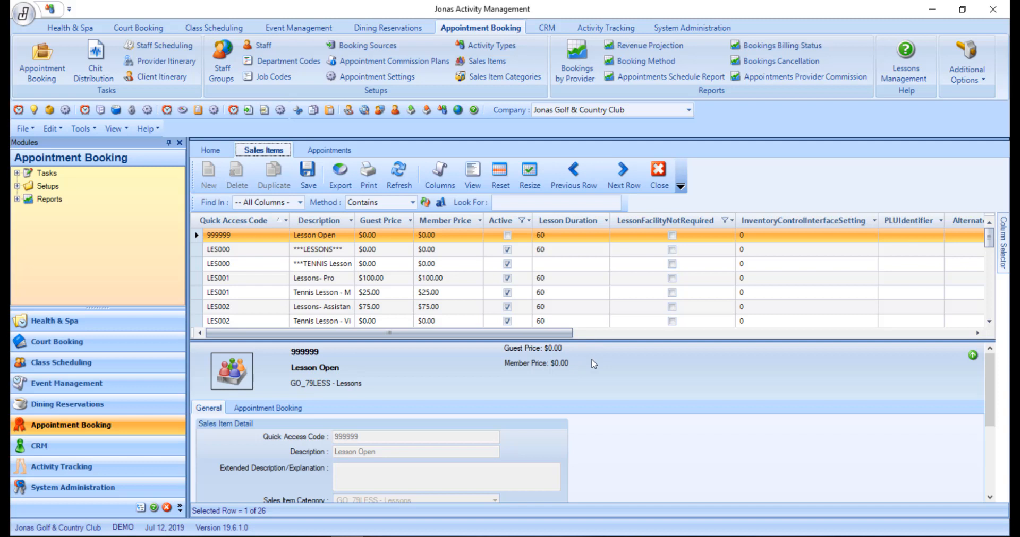
mouse_move(465, 310)
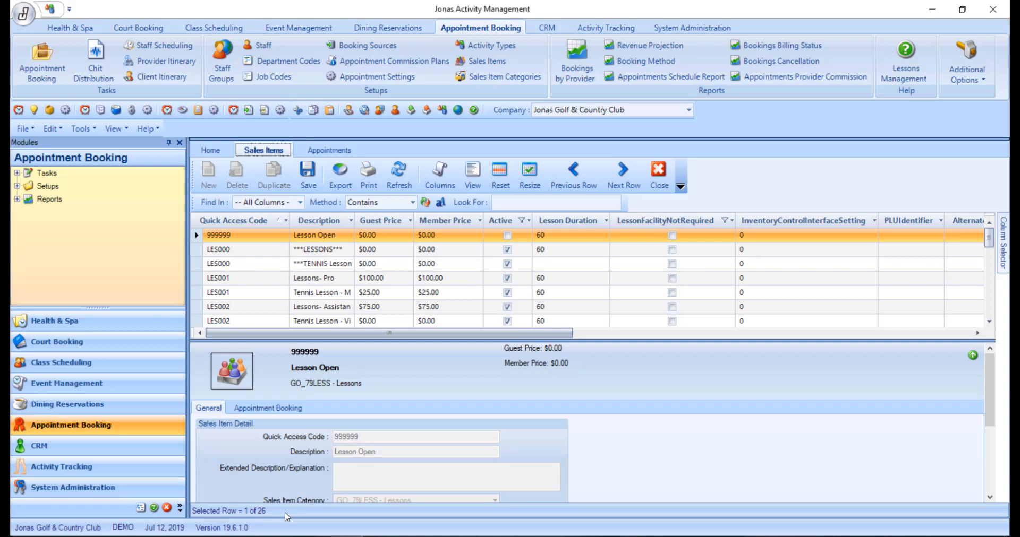
mouse_move(327, 466)
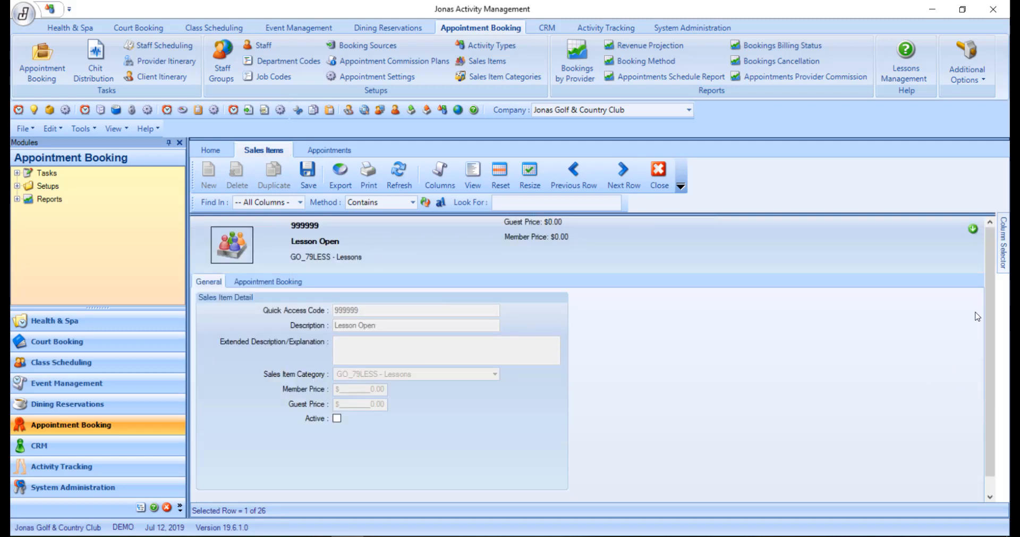
mouse_move(973, 228)
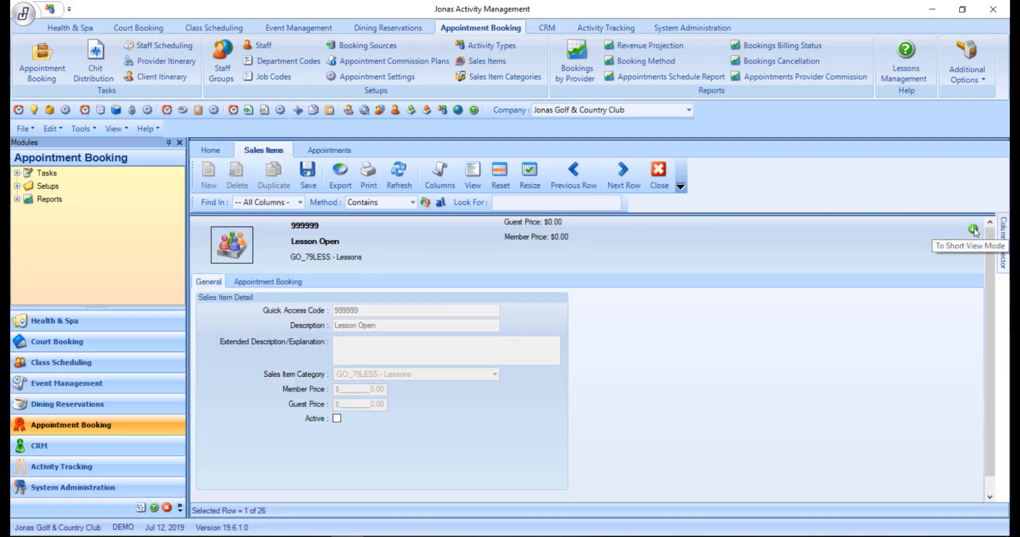
- Switch item details to short view and reset the Sales Items layout (Ctrl+I)
left_click(991, 228)
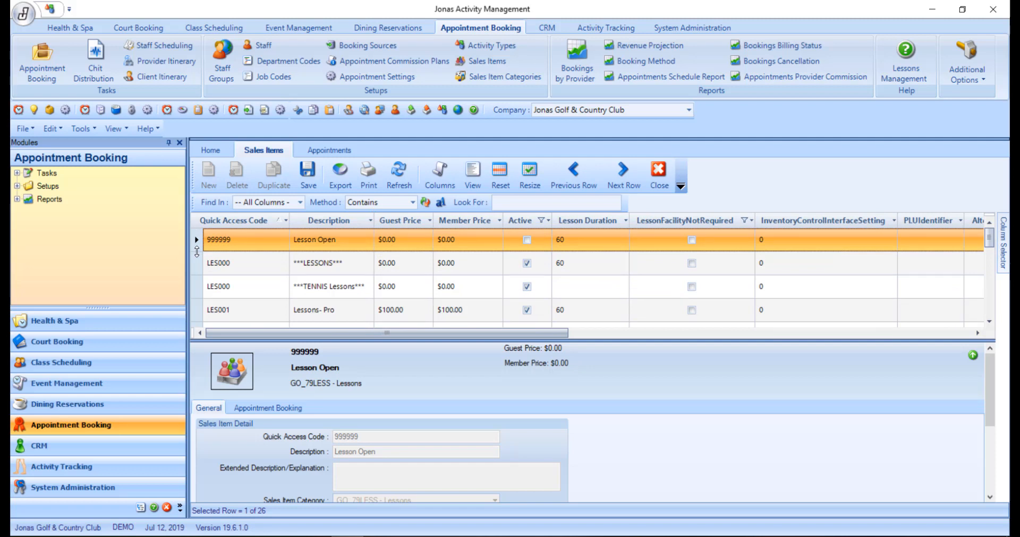
left_click(235, 220)
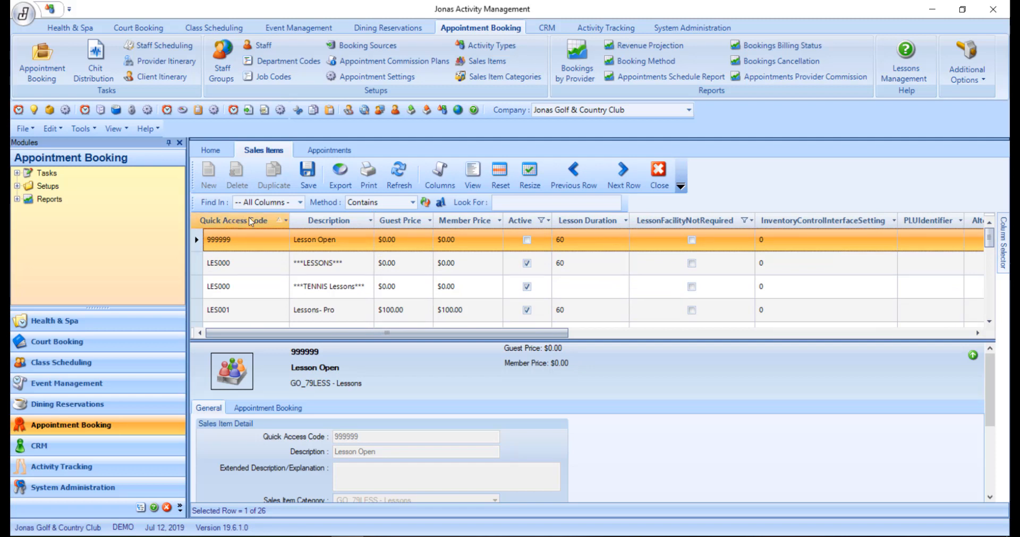
mouse_move(499, 174)
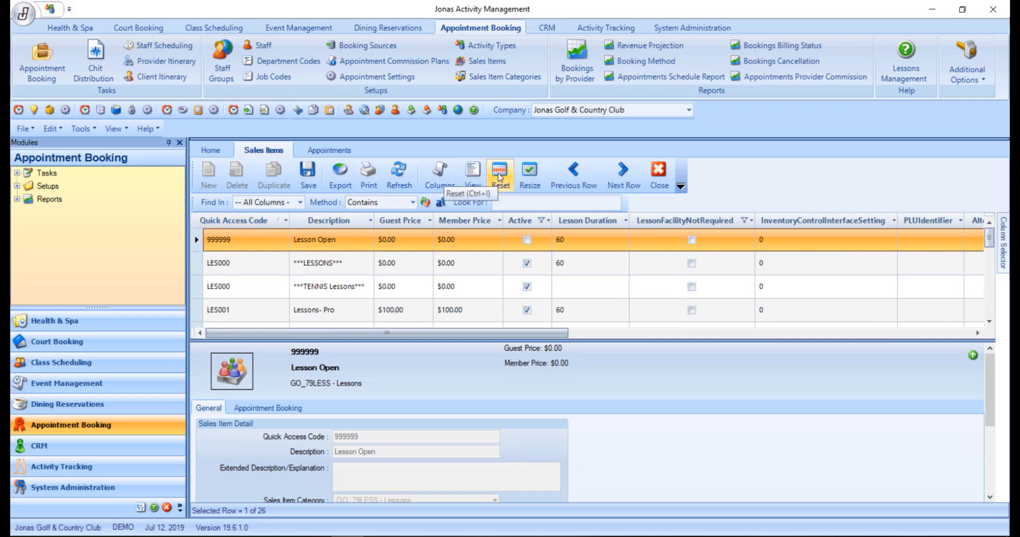
left_click(500, 174)
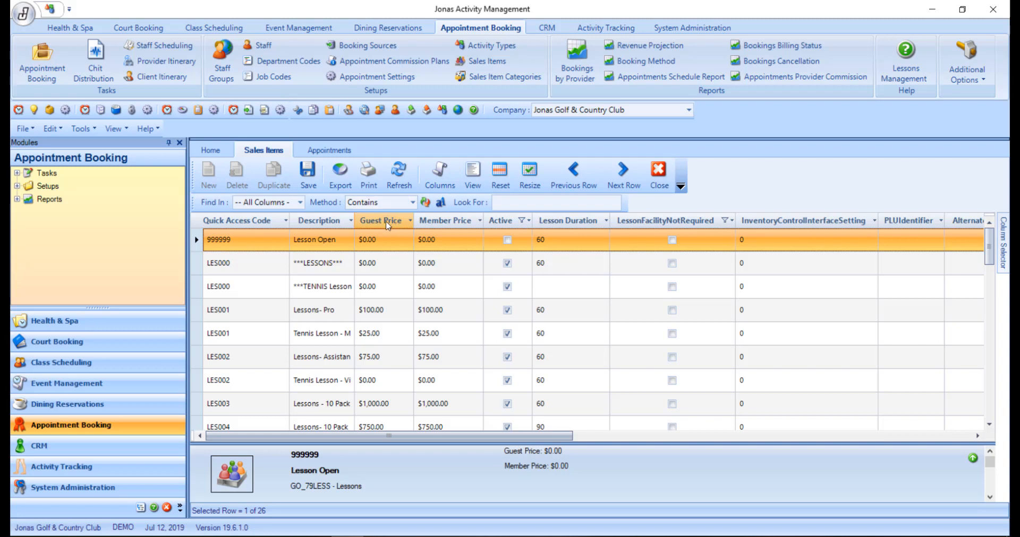
- Sort by the Guest Price column and return Description after Quick Access Code
left_click(377, 220)
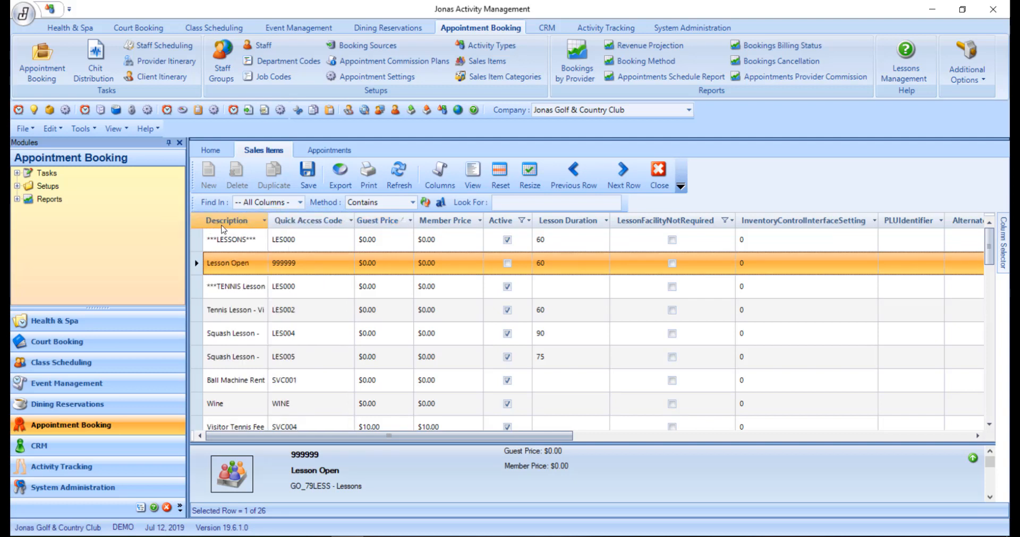
left_click(263, 220)
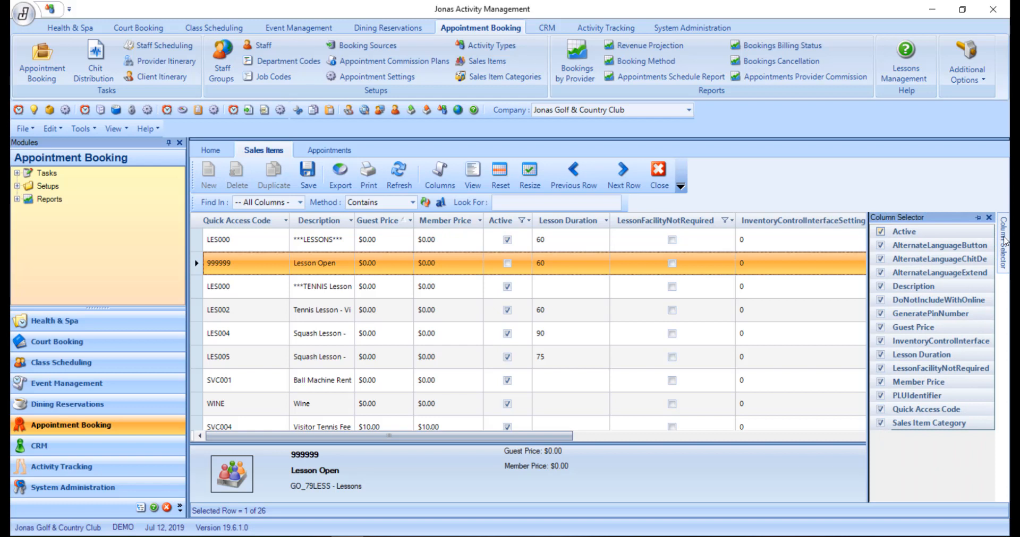
mouse_move(976, 218)
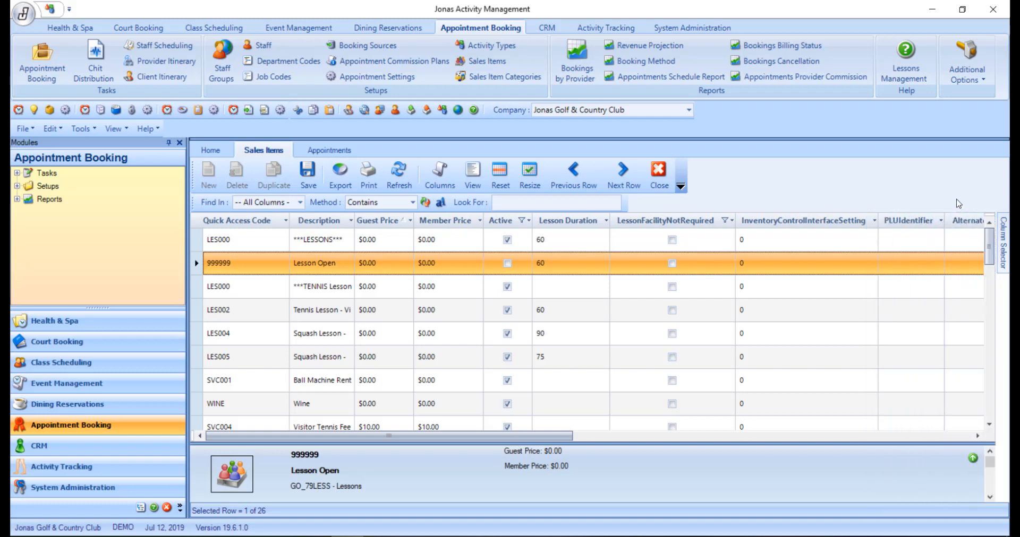
mouse_move(719, 197)
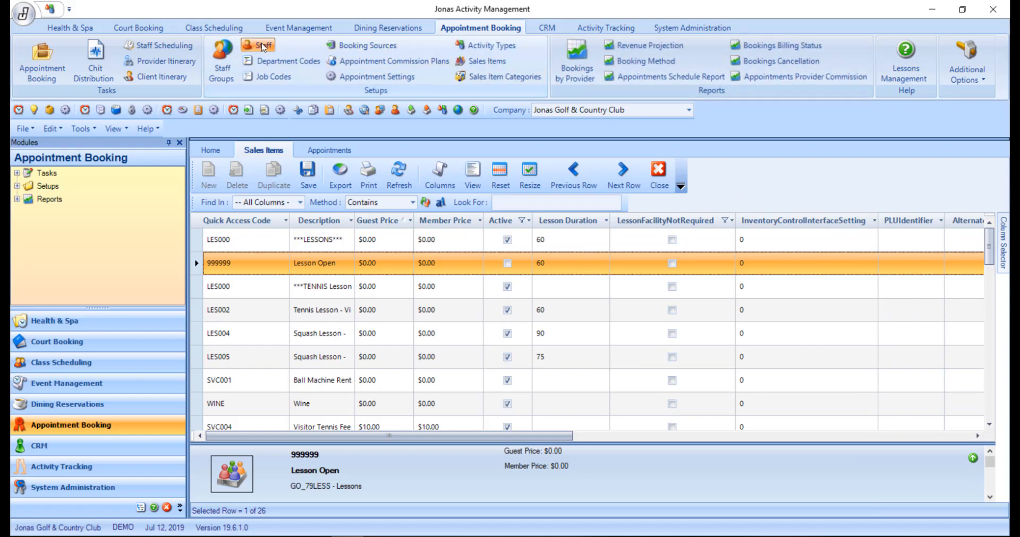
left_click(258, 45)
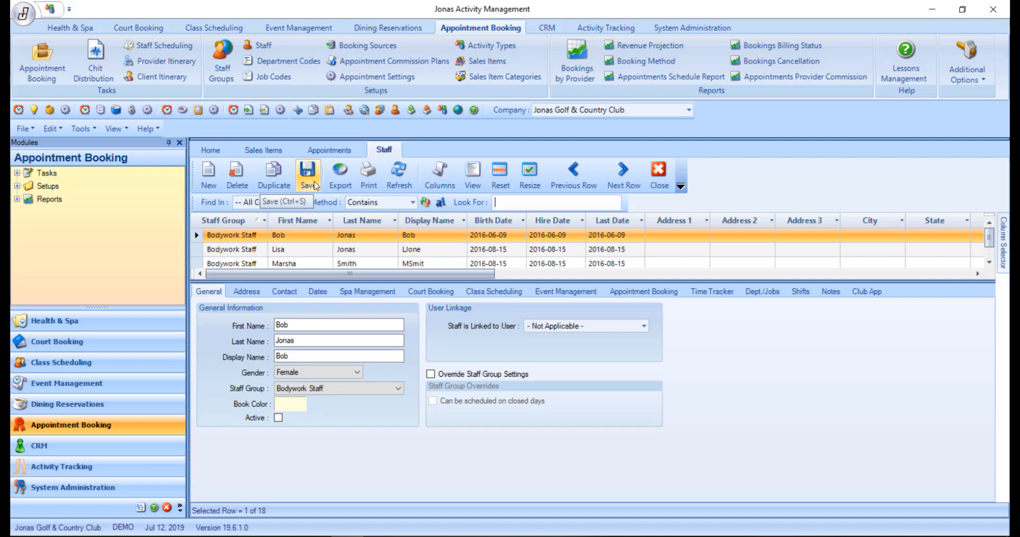
mouse_move(339, 174)
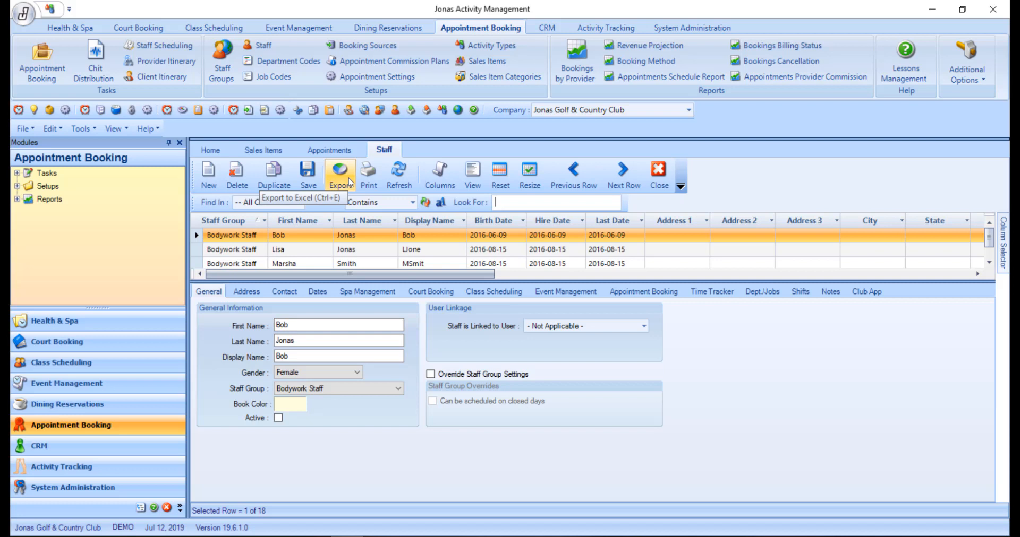
mouse_move(368, 170)
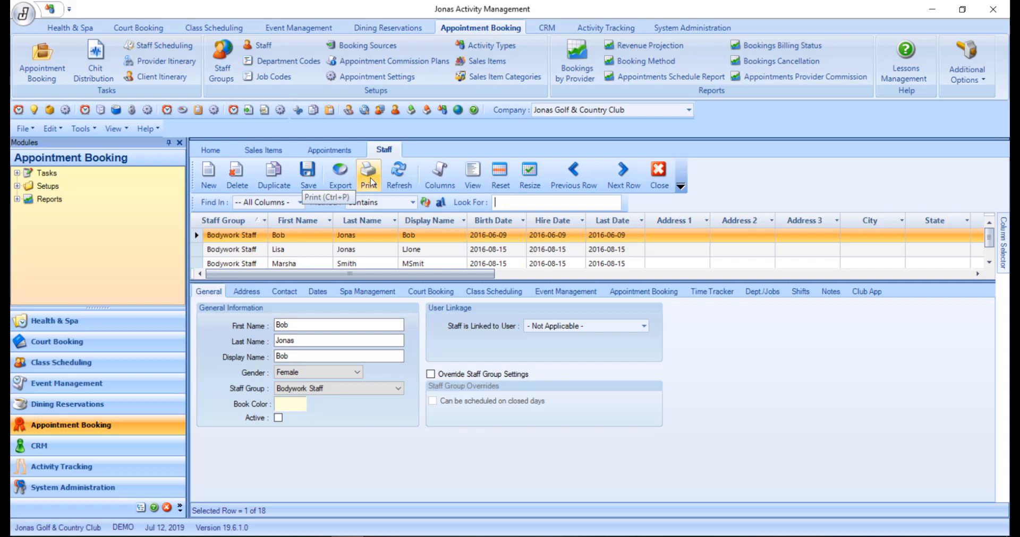
mouse_move(399, 171)
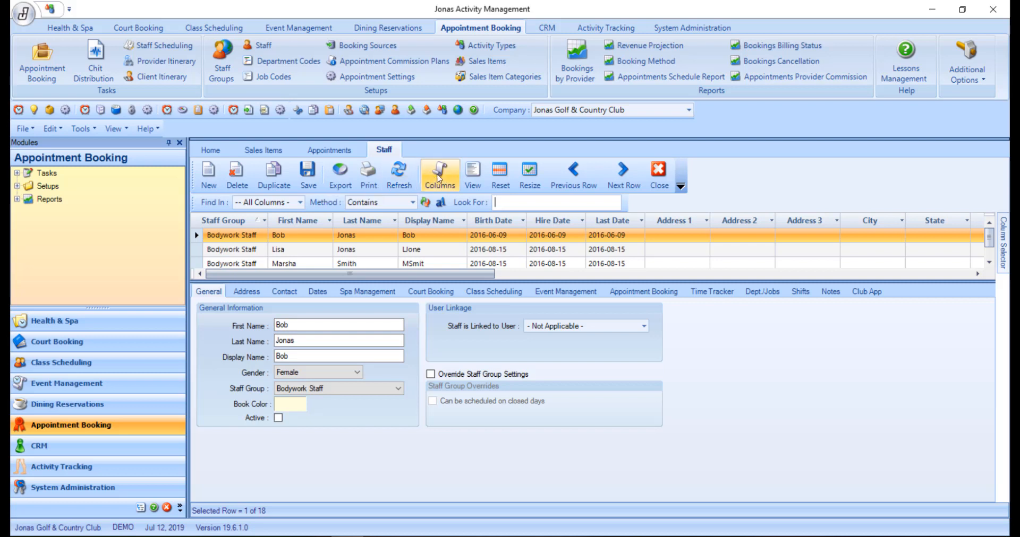
mouse_move(439, 172)
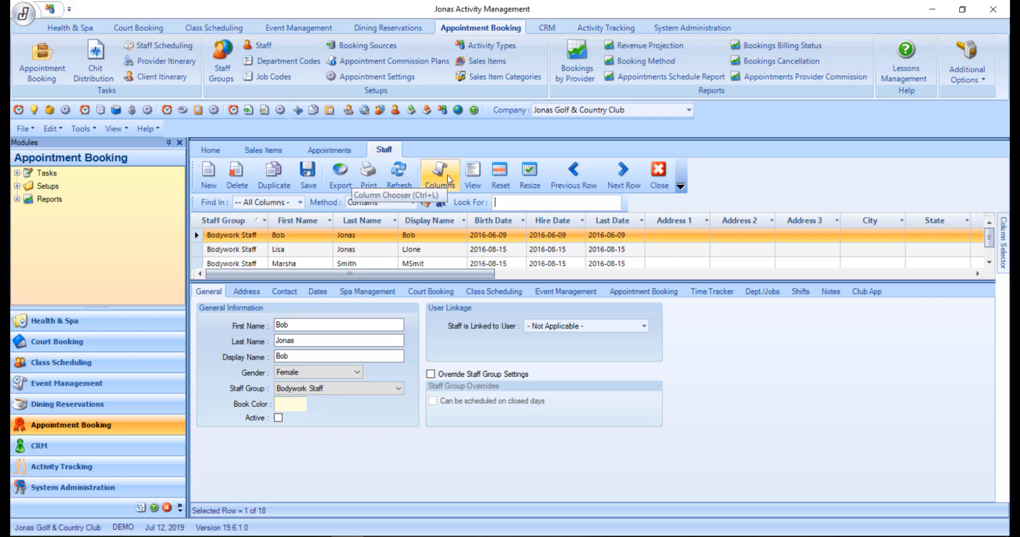
mouse_move(460, 179)
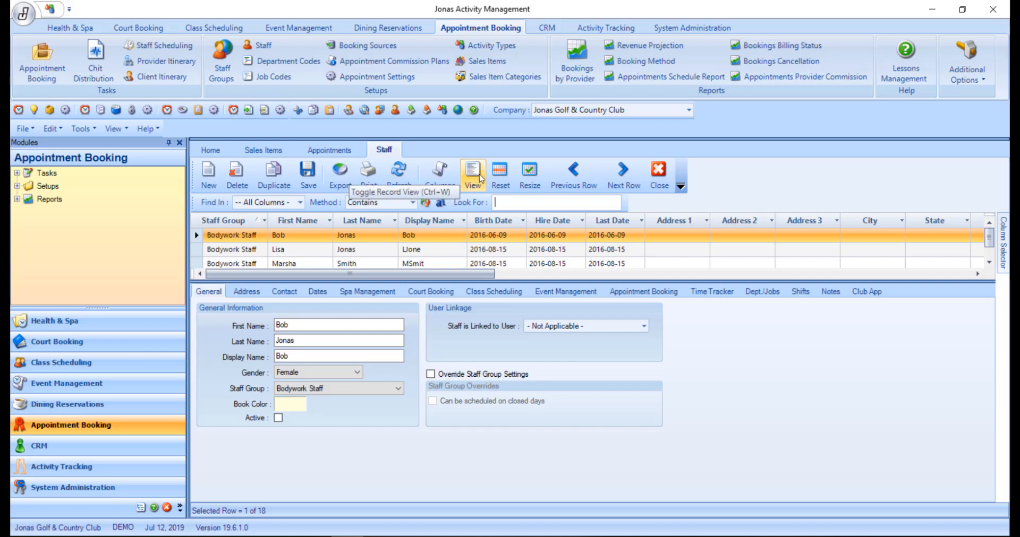
mouse_move(501, 174)
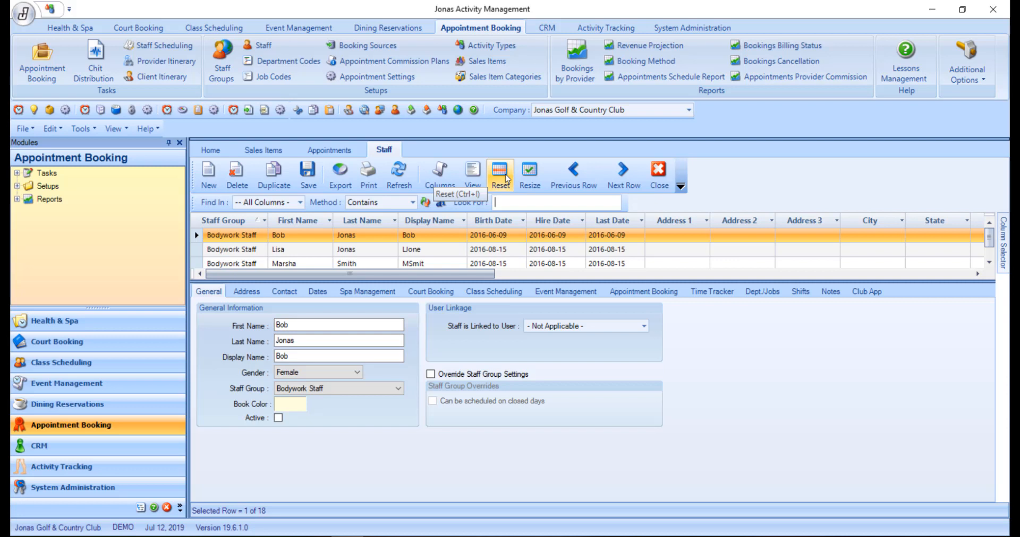
mouse_move(530, 171)
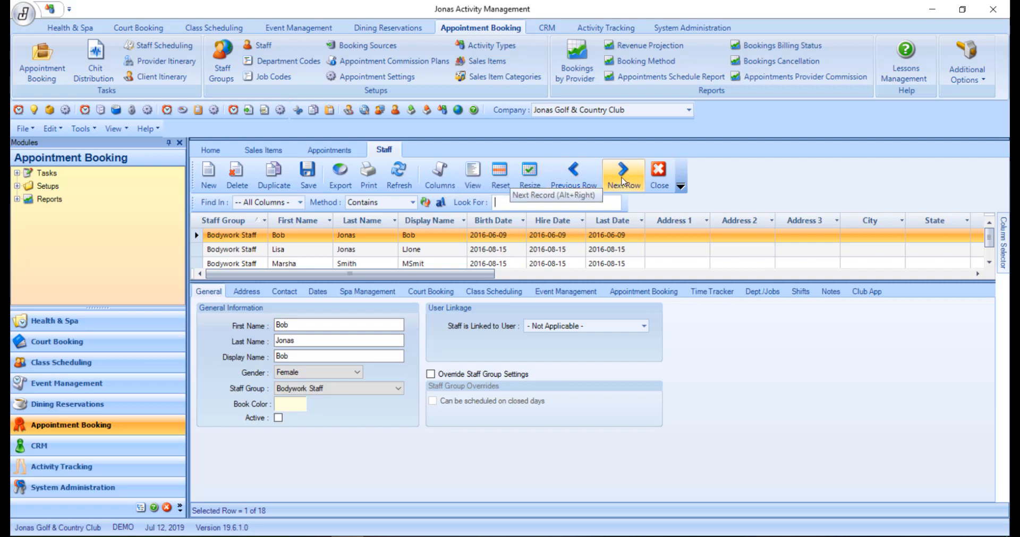
left_click(622, 170)
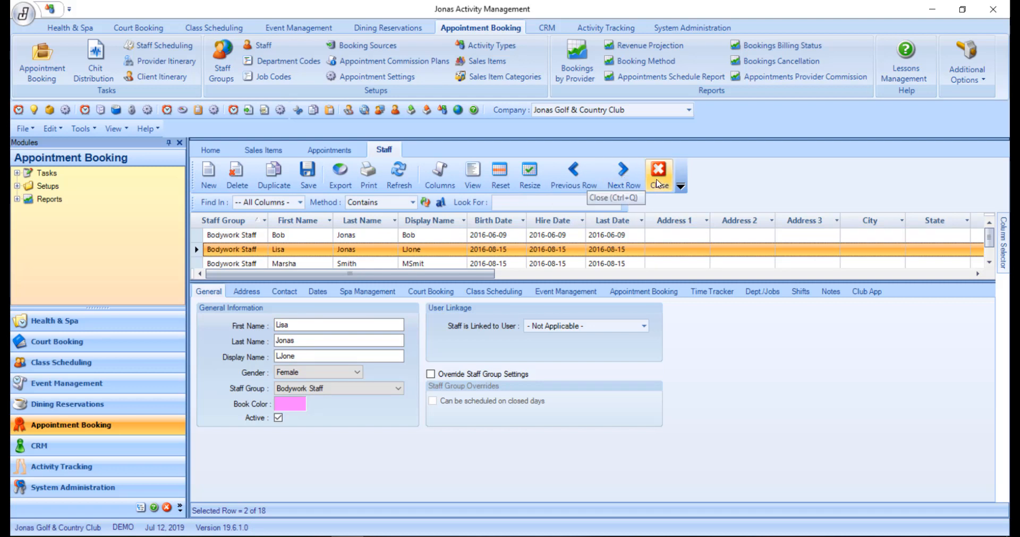
mouse_move(658, 202)
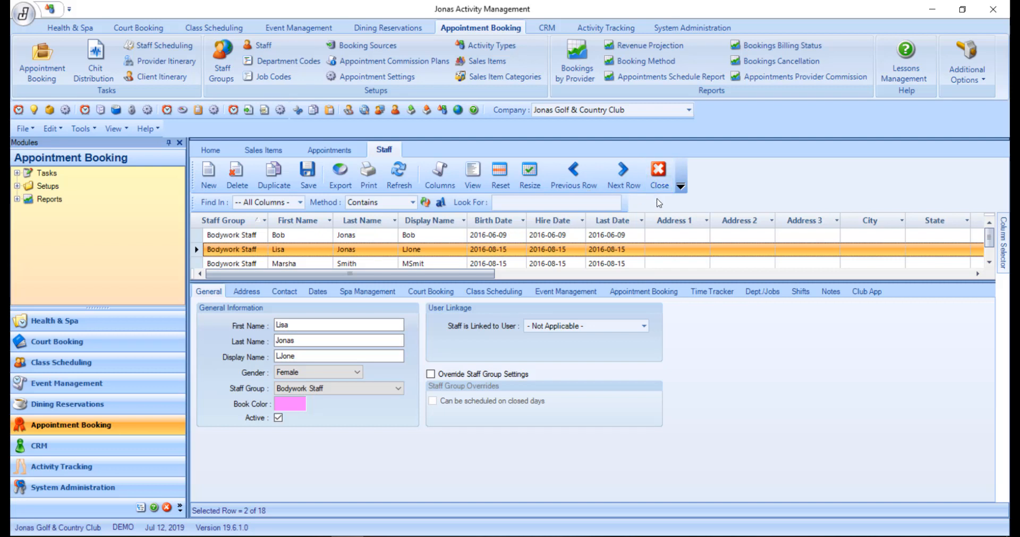
left_click(300, 202)
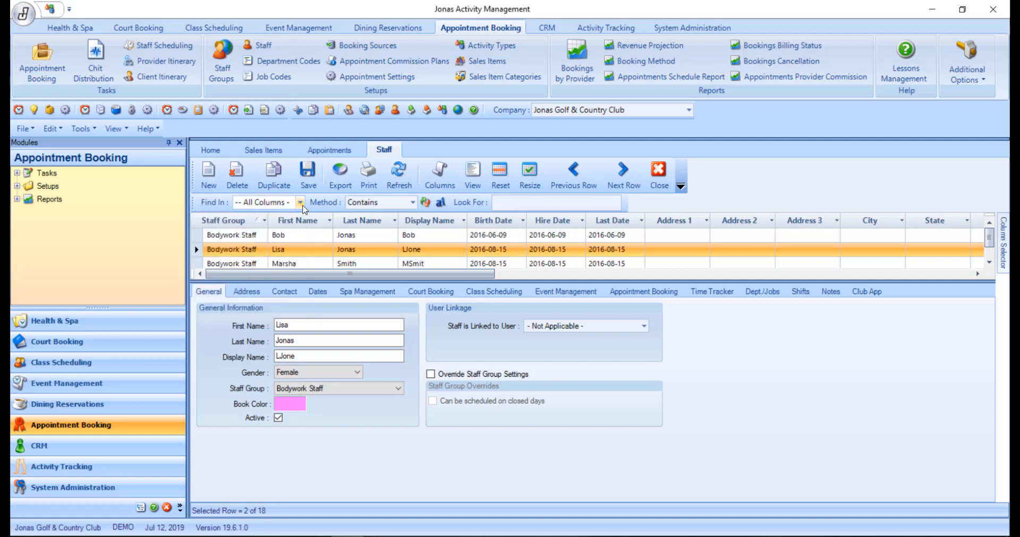
left_click(413, 202)
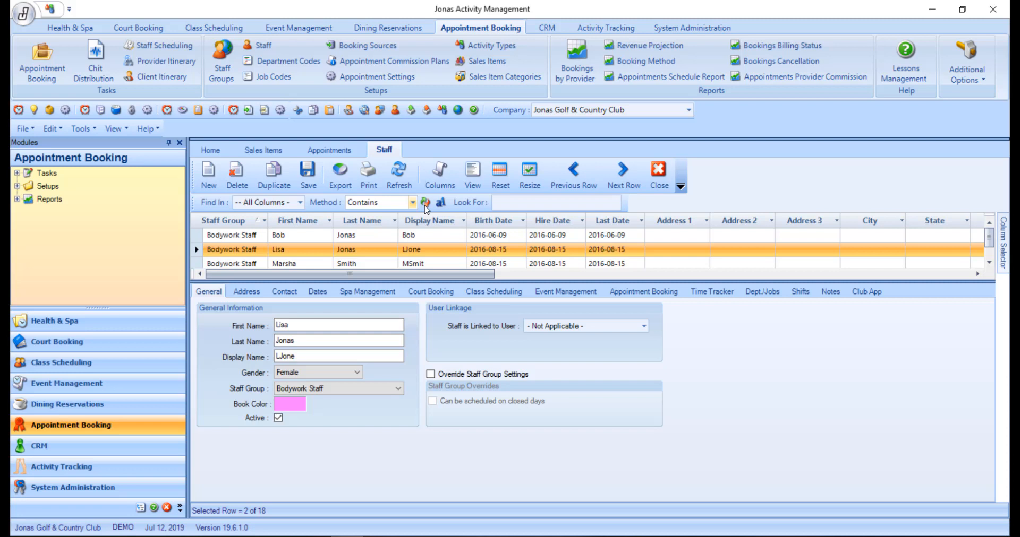
mouse_move(444, 208)
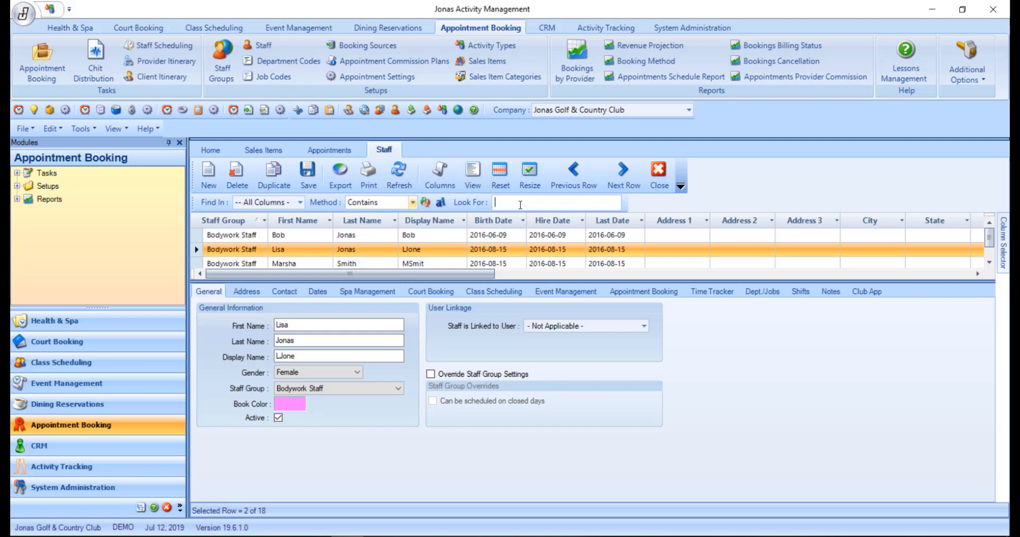
type("li")
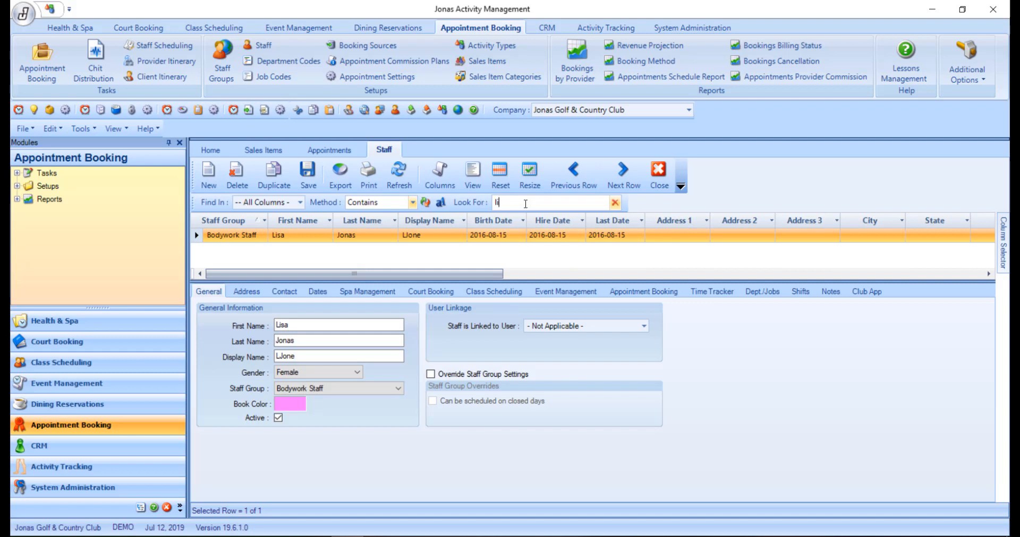
left_click(614, 202)
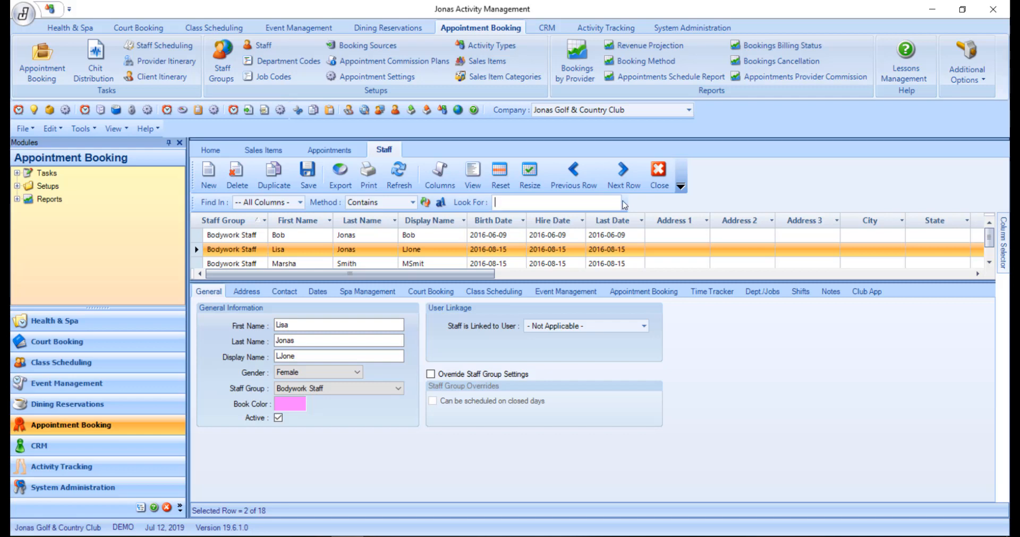
- Open the Customize dialog and show the Commands tab's category list
right_click(728, 110)
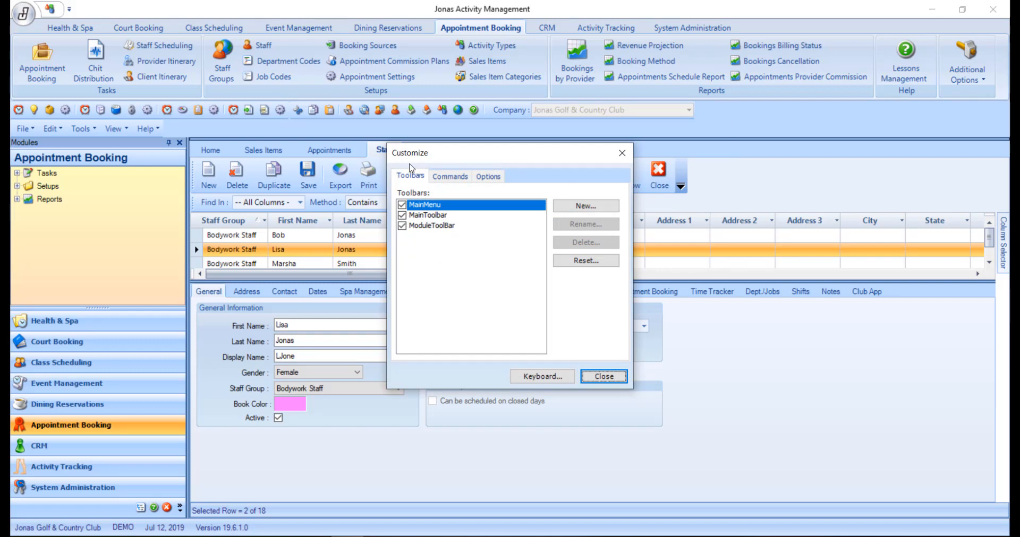
mouse_move(437, 255)
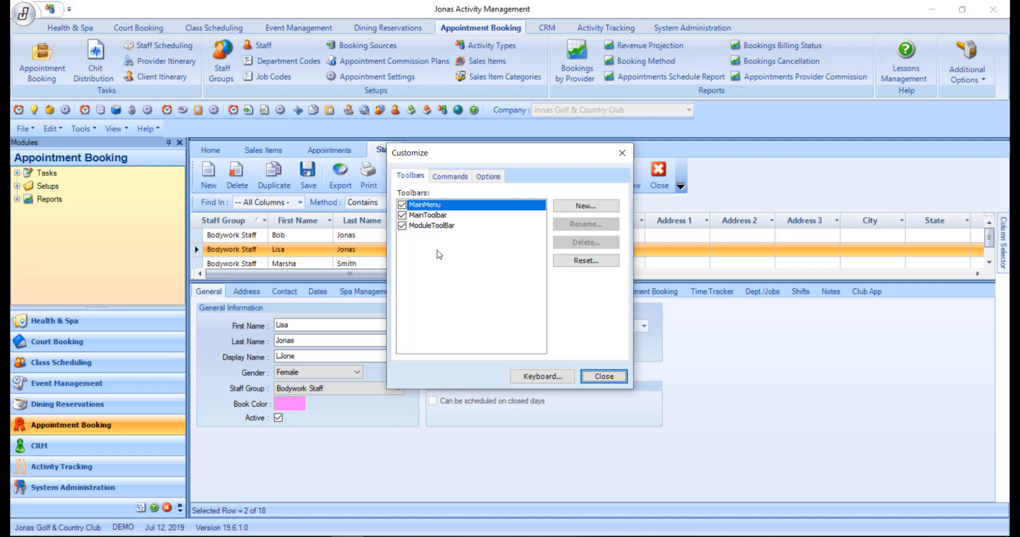
mouse_move(506, 239)
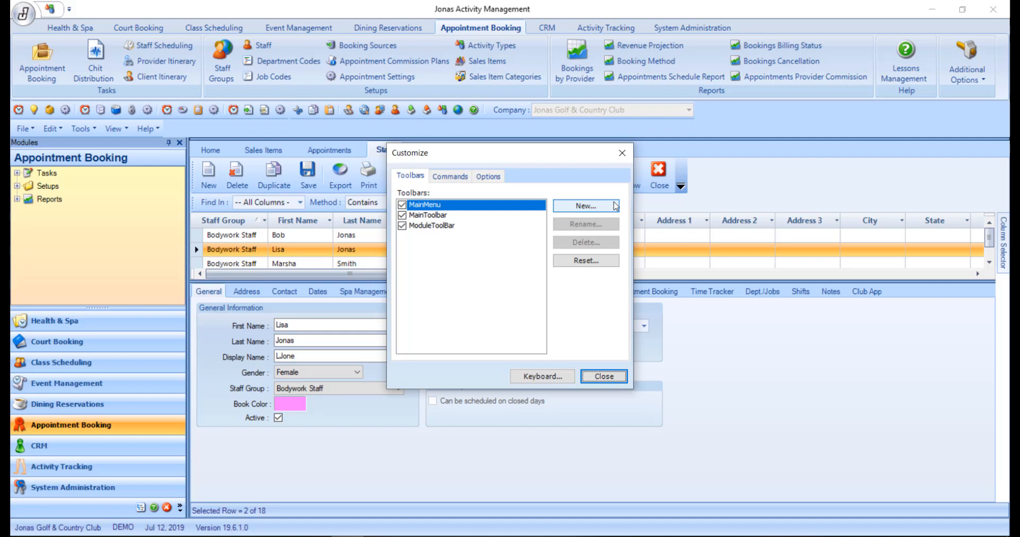
left_click(449, 176)
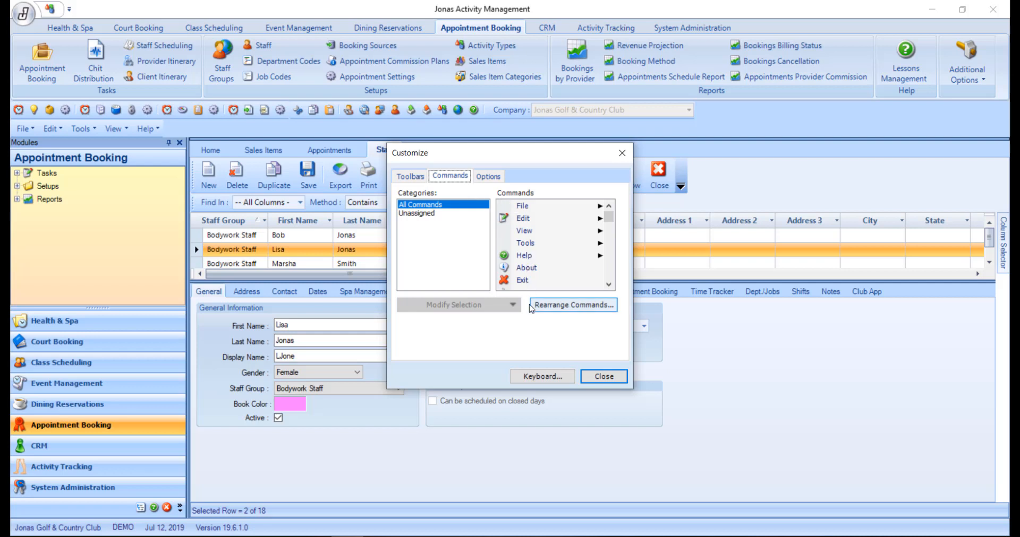
- In Rearrange Commands, list the commands of the MainMenu | File toolbar
left_click(573, 305)
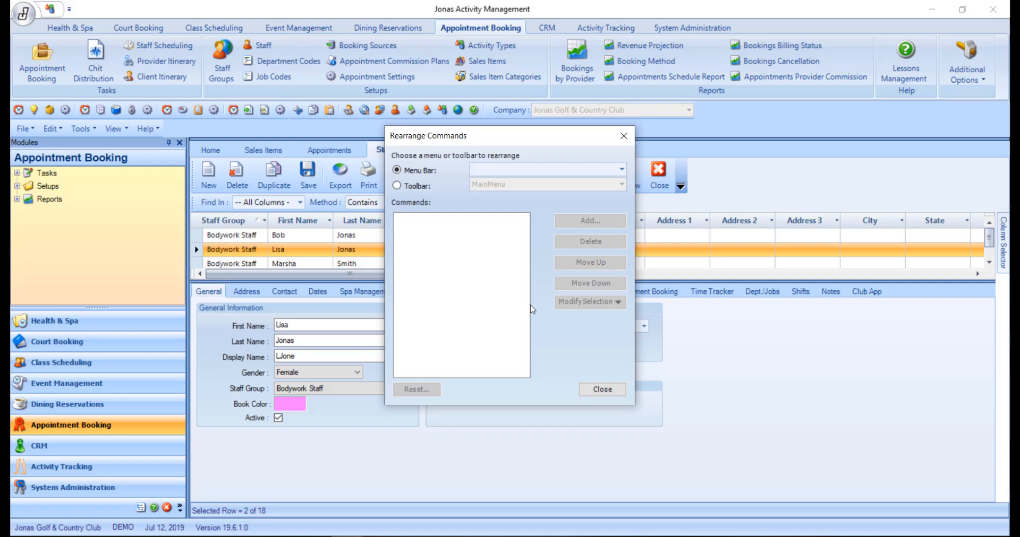
left_click(397, 185)
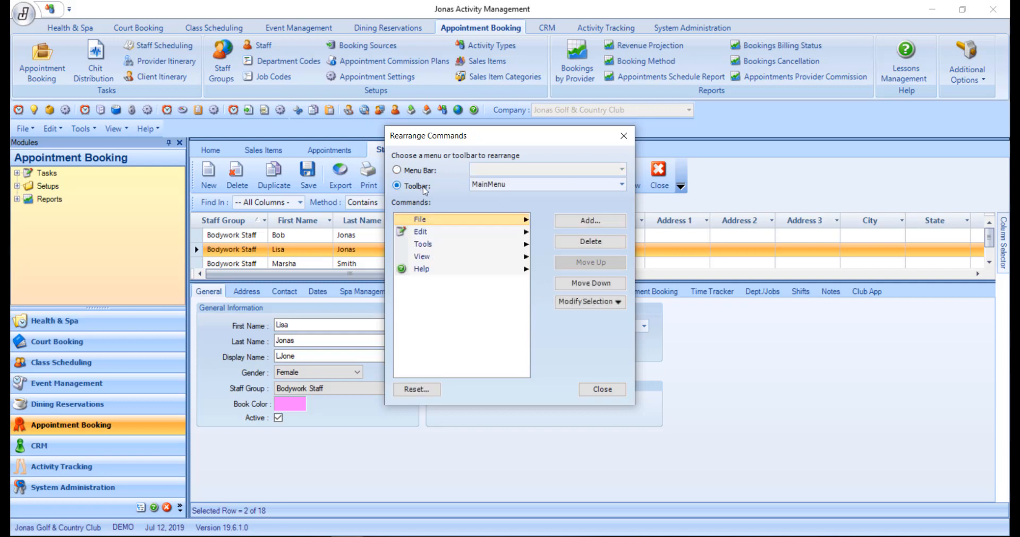
left_click(620, 184)
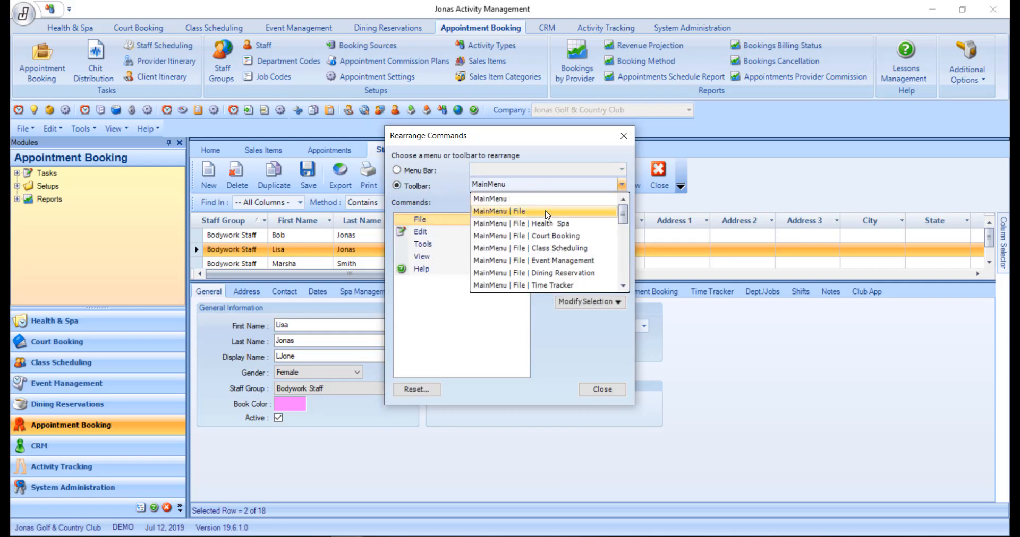
left_click(499, 211)
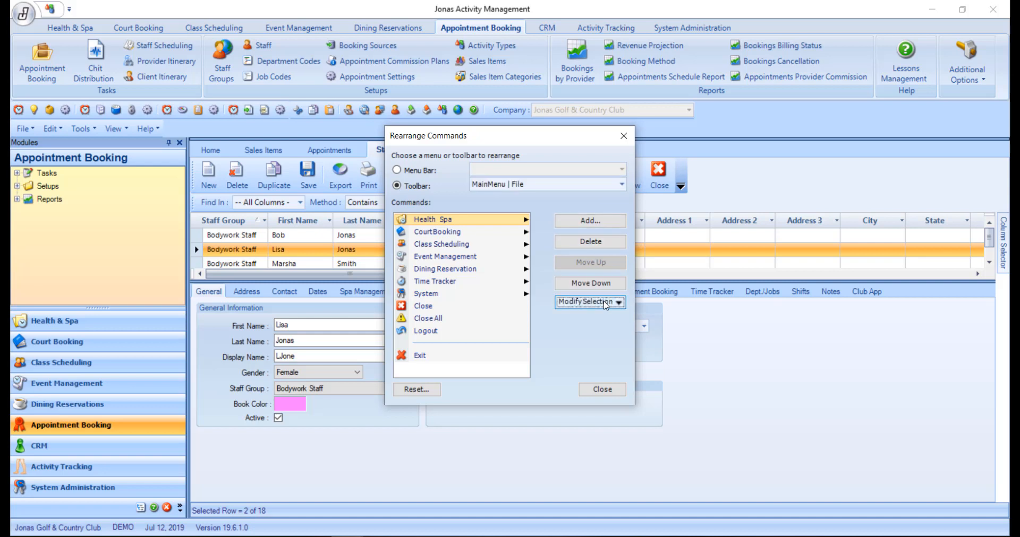
- Close Rearrange Commands and view the Options tab's personalized menu and toolbar settings
left_click(587, 302)
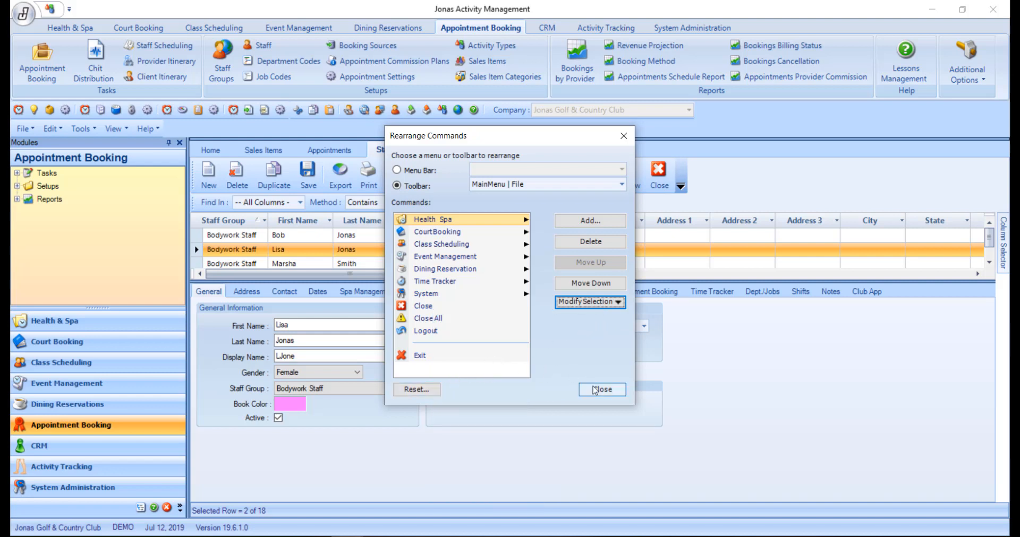
left_click(600, 389)
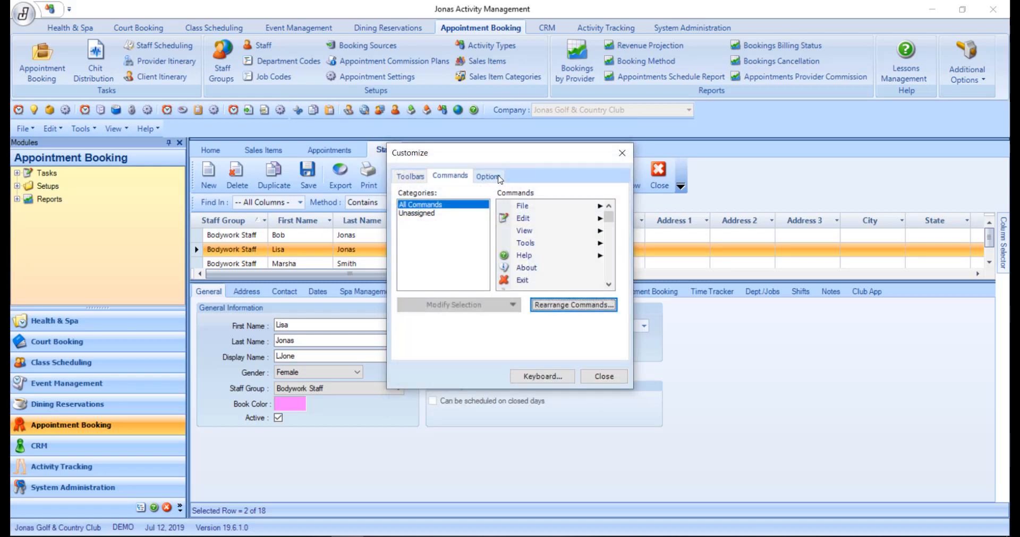
left_click(487, 175)
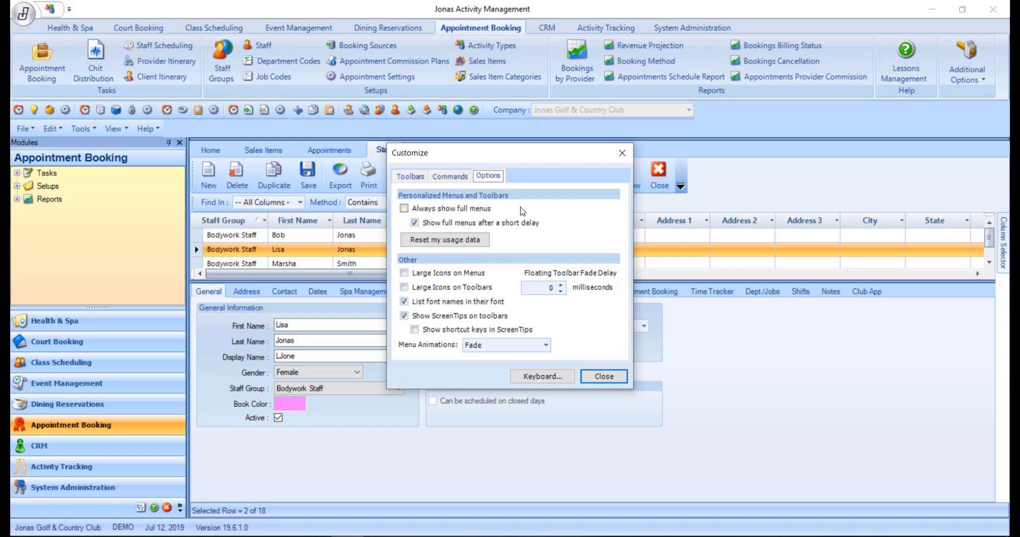
mouse_move(541, 376)
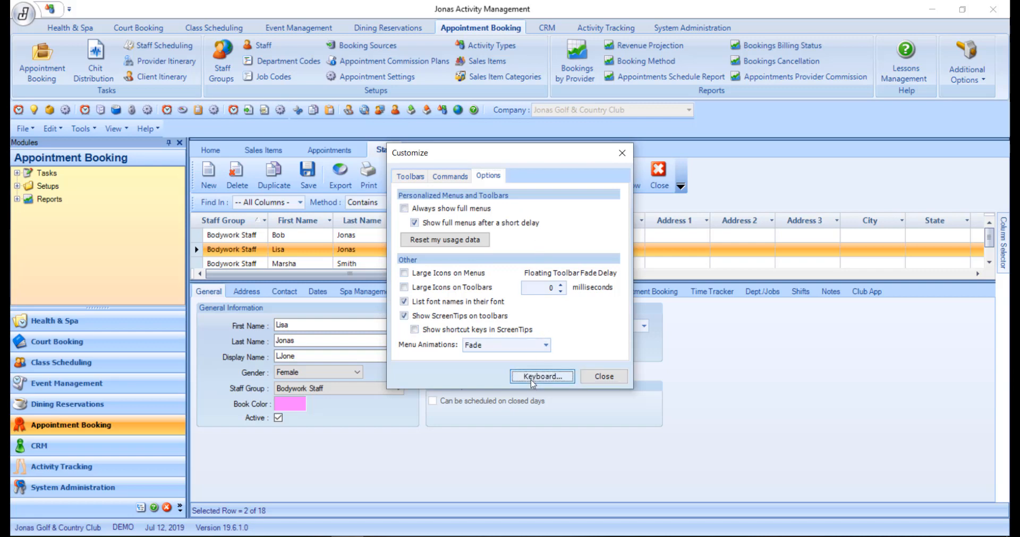
- Open Customize Keyboard from the Customize dialog to view all commands and their shortcuts
left_click(541, 376)
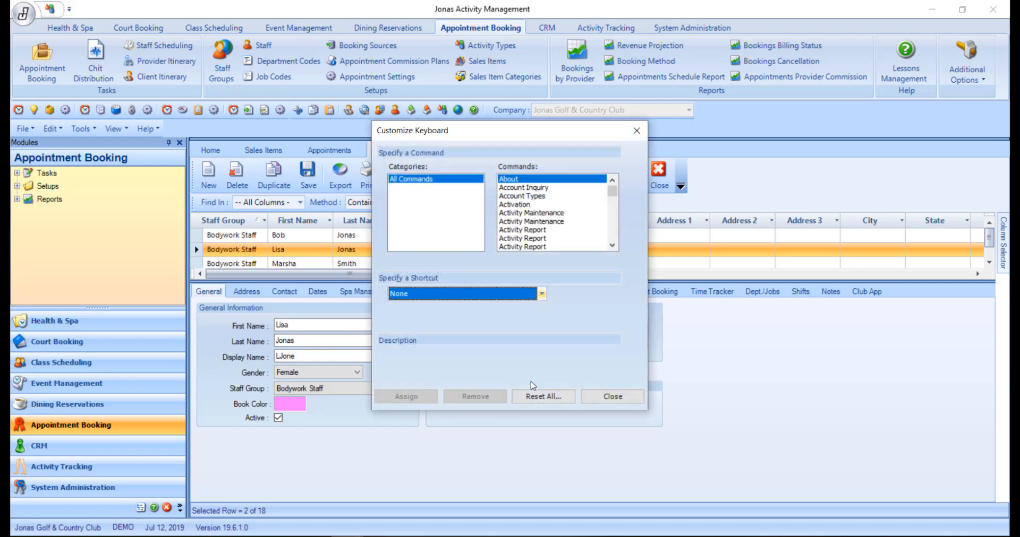